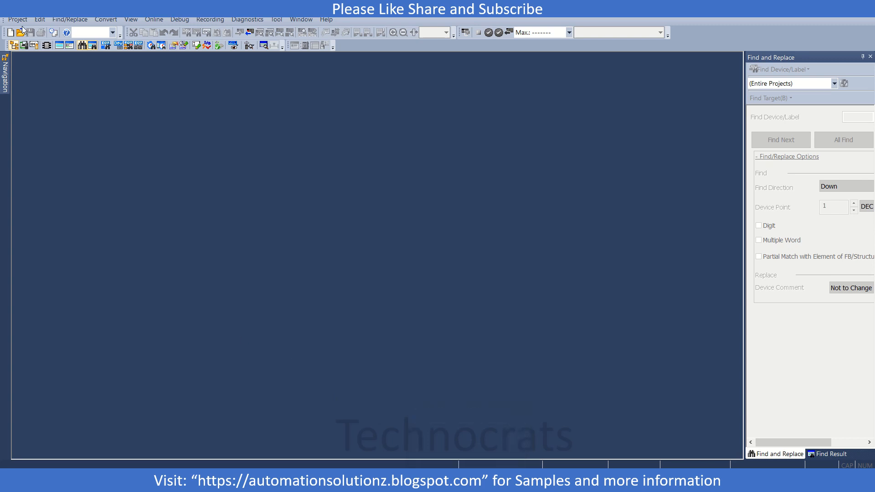
Step: Create a new FX5U CPU project with a ladder program
left_click(10, 32)
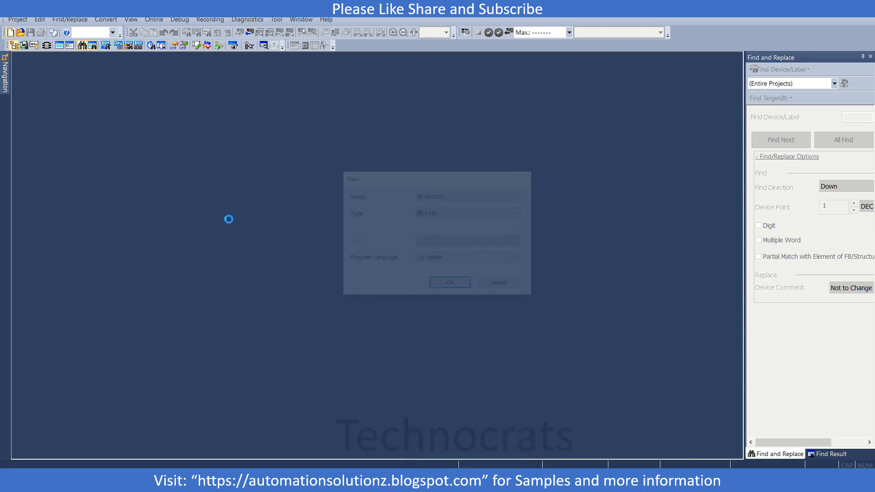
left_click(450, 282)
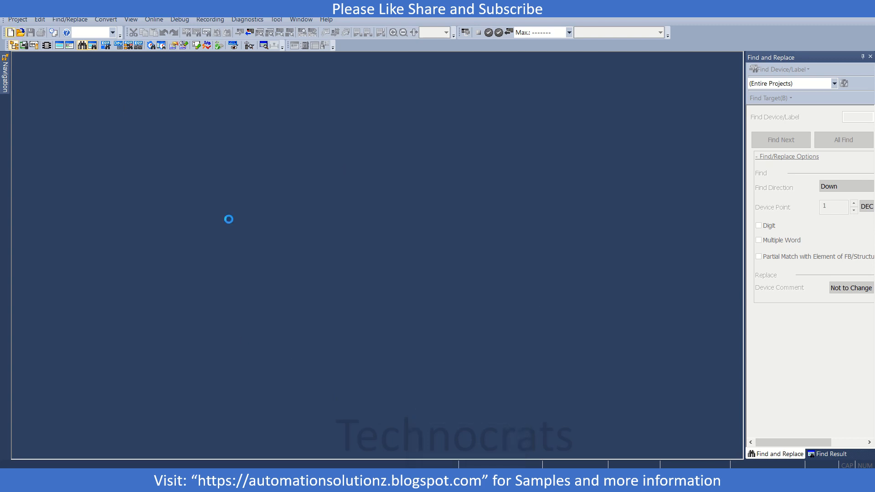
left_click(10, 32)
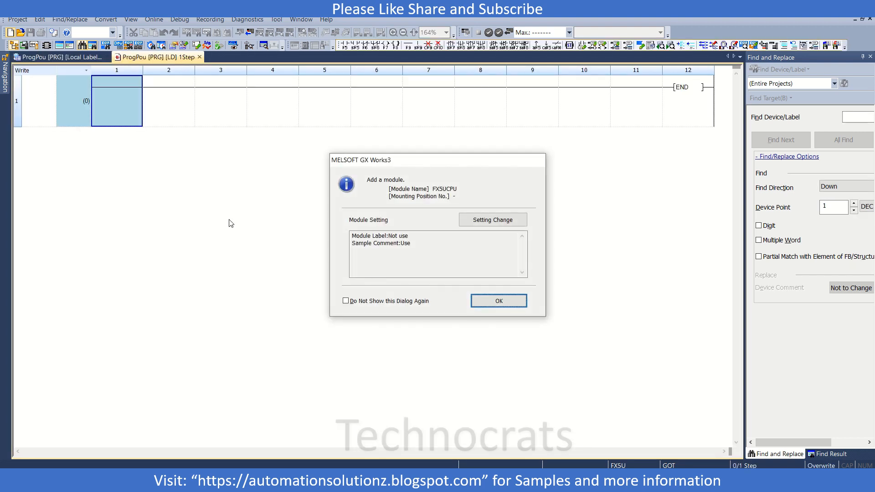
Step: Dismiss the add-module notice and bring up the 485 Serial Port module parameters
left_click(498, 300)
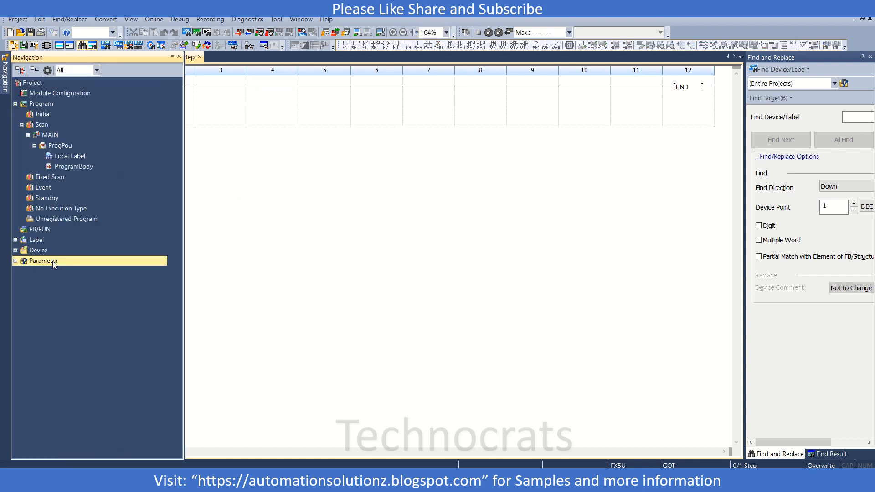
left_click(15, 261)
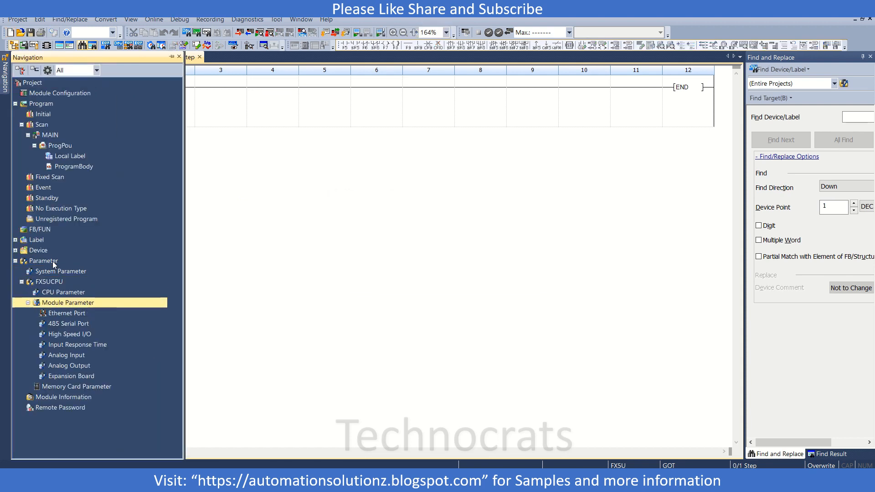
left_click(70, 323)
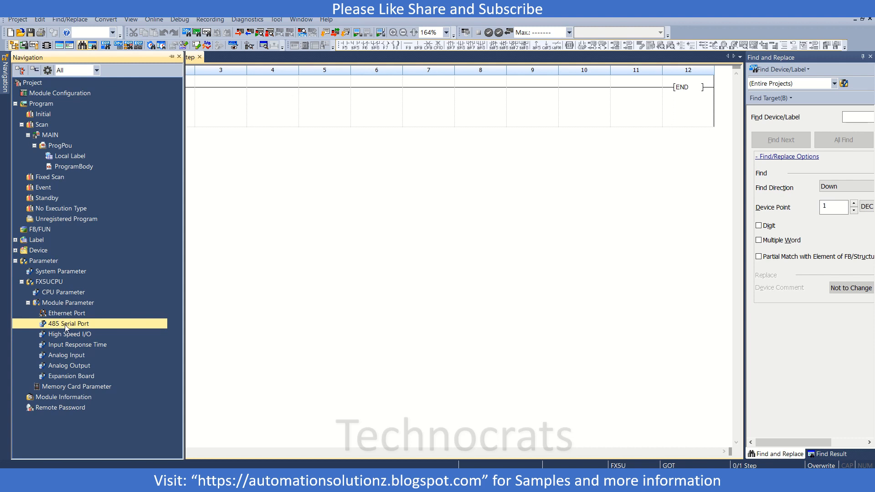
double_click(67, 323)
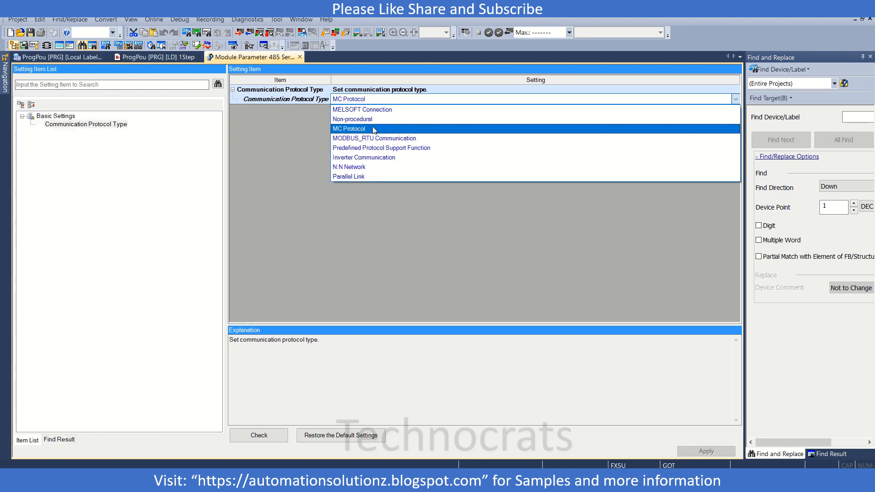
Step: Set the protocol to MODBUS_RTU Communication and check the settings with no errors
left_click(348, 128)
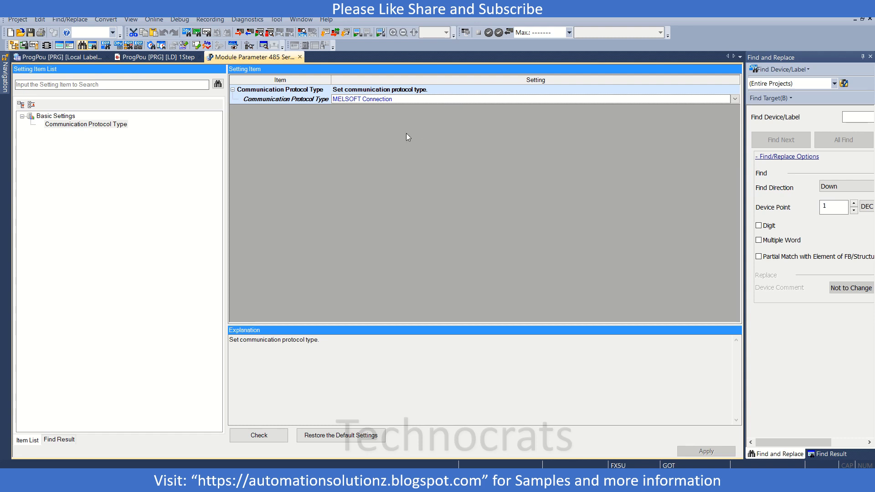
left_click(735, 99)
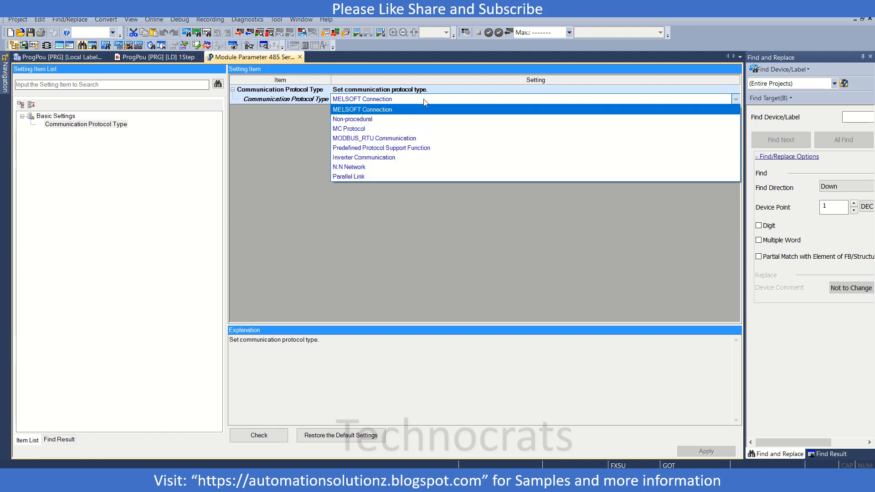
left_click(373, 138)
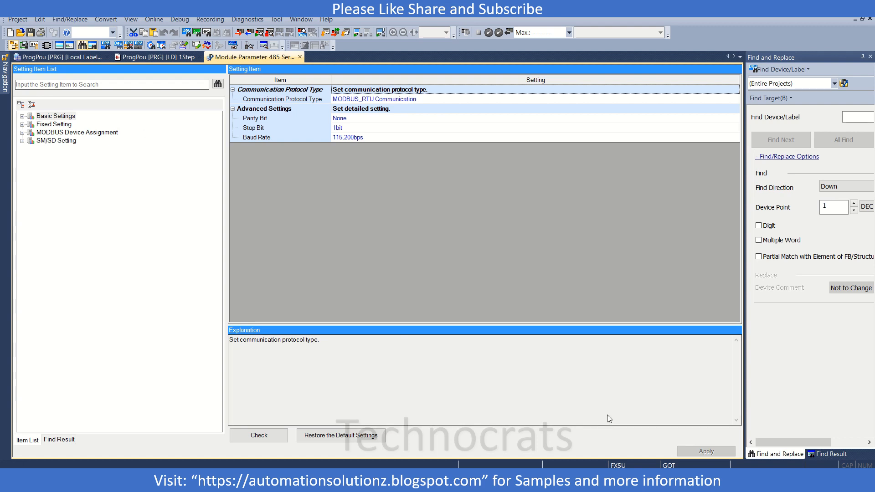
left_click(347, 136)
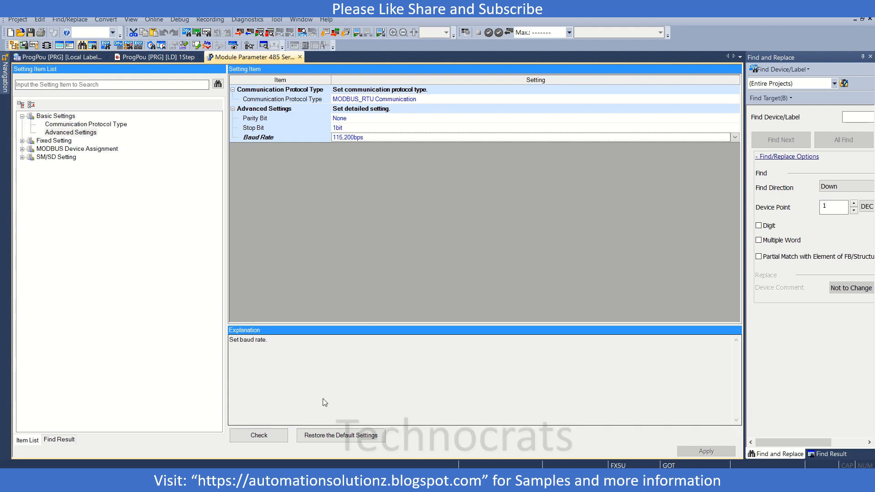
left_click(258, 435)
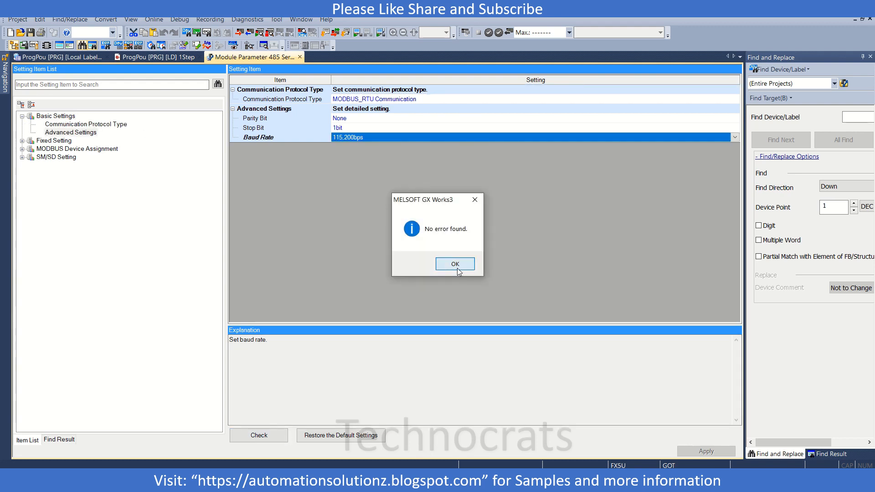
left_click(454, 263)
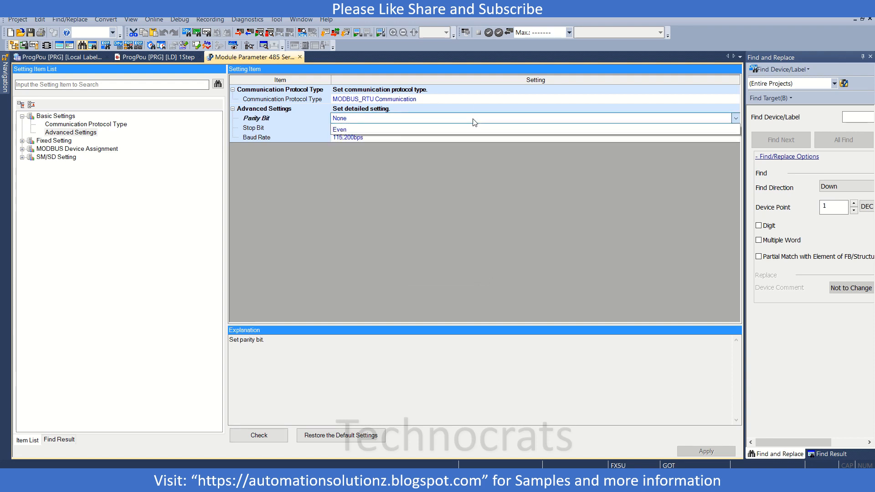
Step: Set the parity bit to Even and re-check the port settings with no errors
left_click(339, 128)
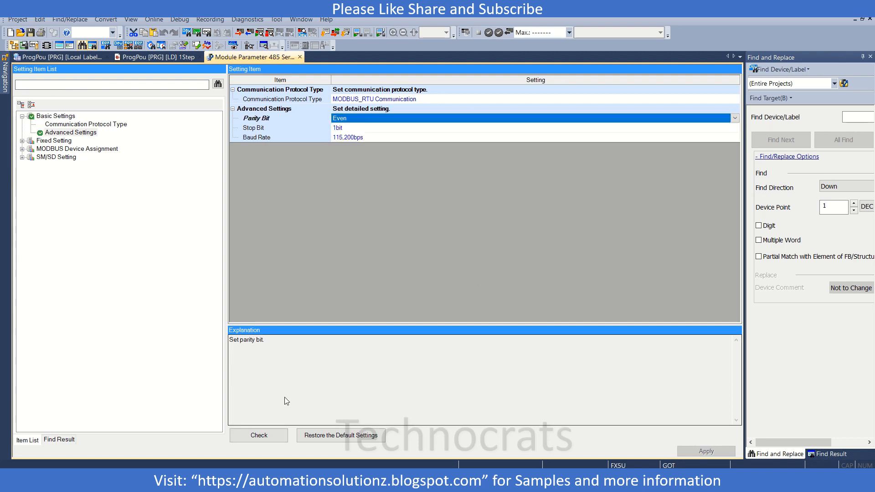
left_click(258, 435)
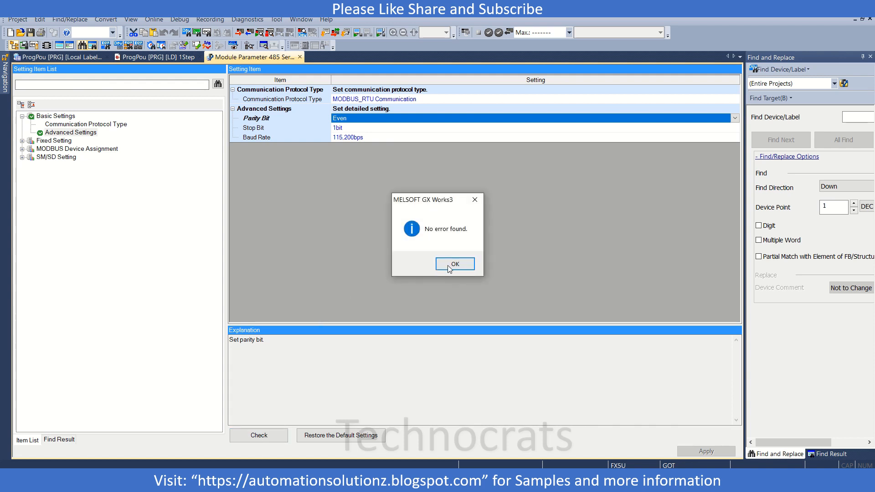
left_click(454, 263)
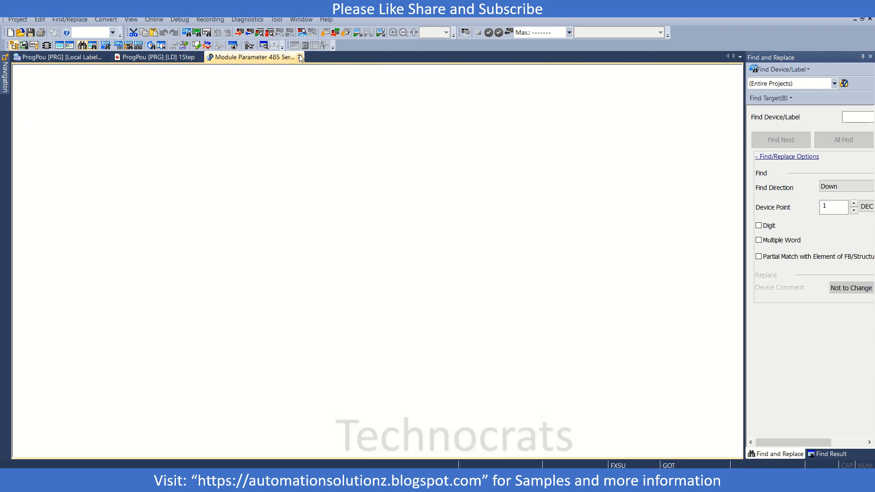
Step: Close the serial port settings and insert the ADPRW instruction on rung 1
left_click(155, 56)
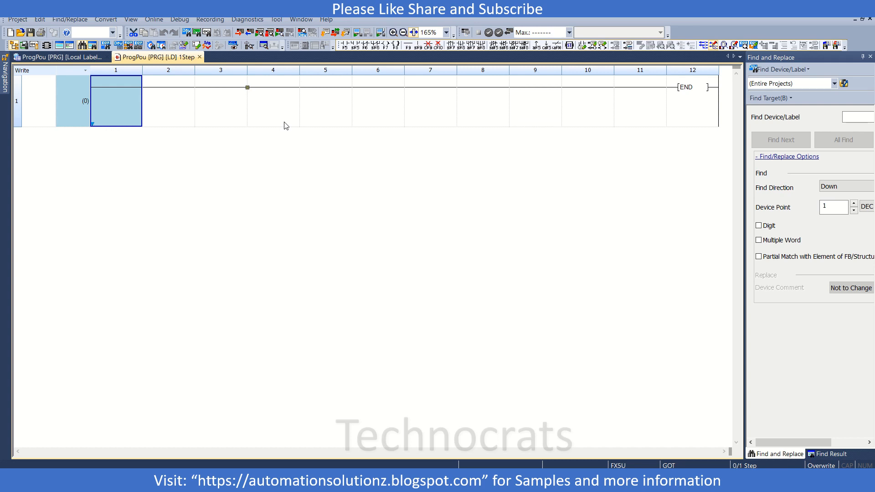
type("adp")
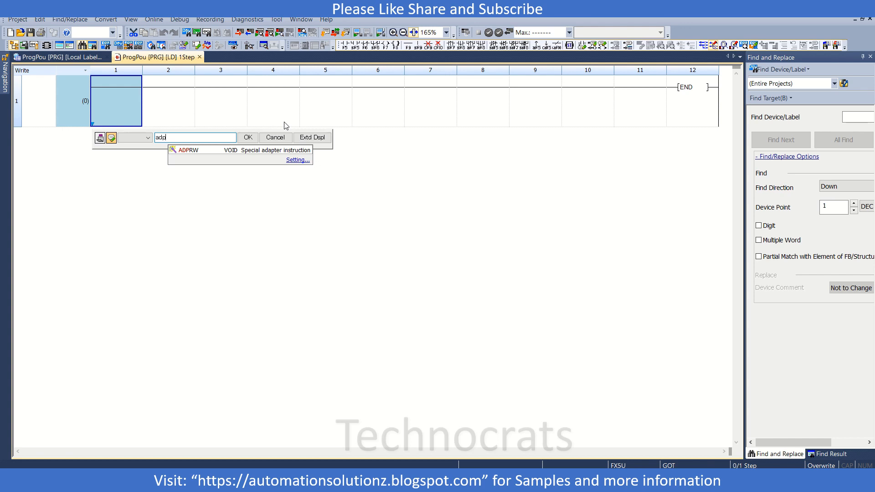
left_click(188, 150)
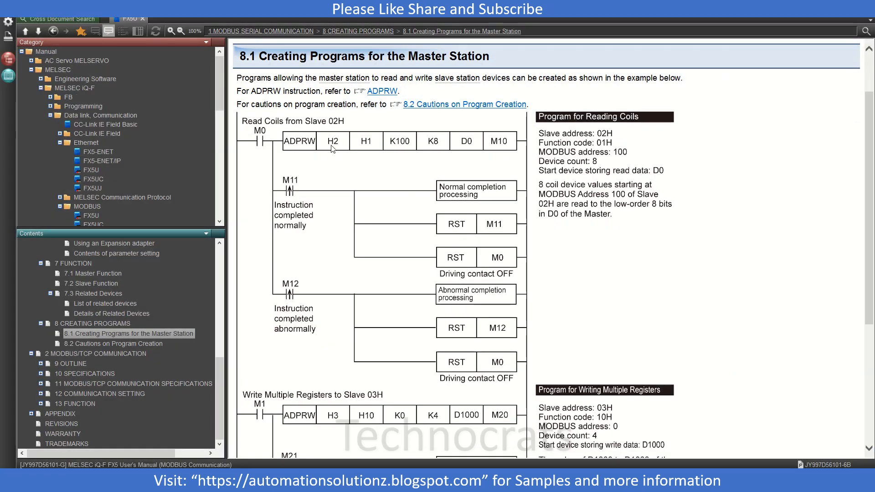
mouse_move(334, 148)
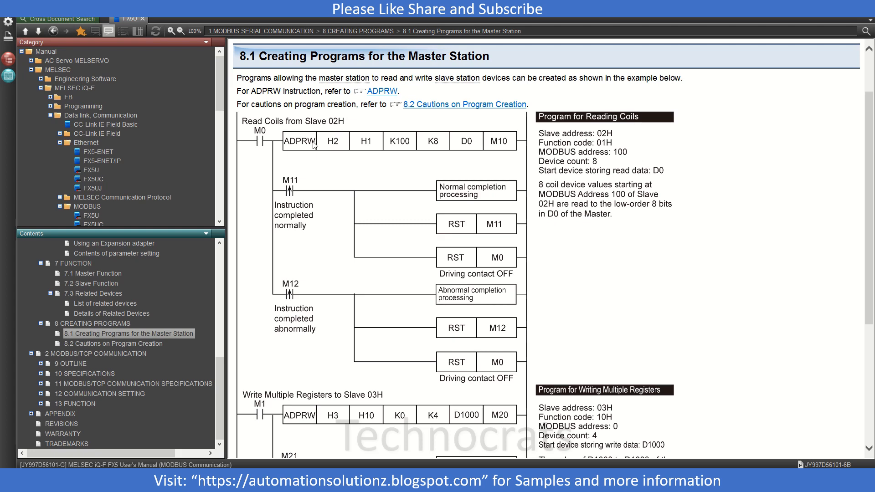
Step: Open the Creating Programs chapter and follow the reference to the ADPRW instruction
left_click(357, 31)
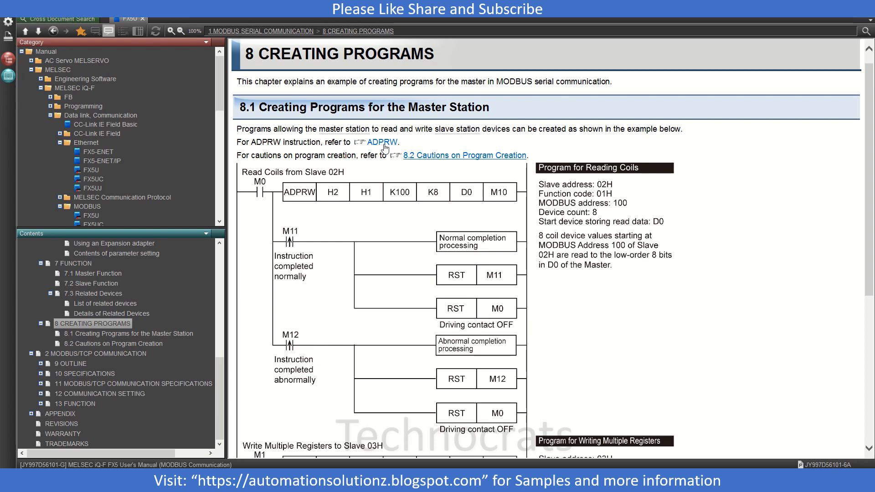
left_click(381, 142)
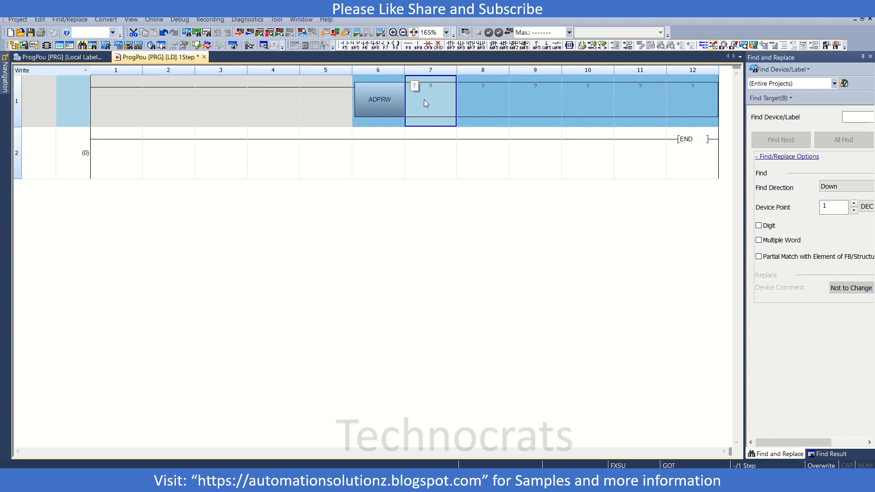
Step: Enter H1 as the ADPRW slave station operand and close the comment entry
double_click(430, 102)
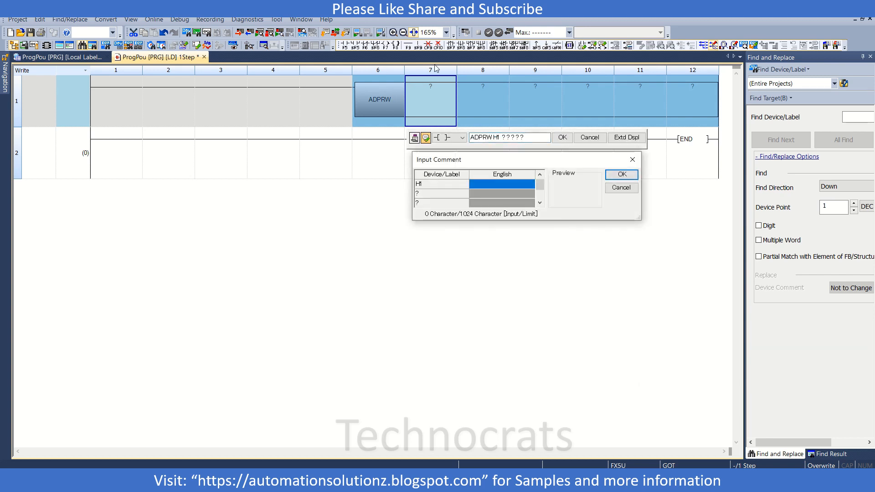
left_click(499, 202)
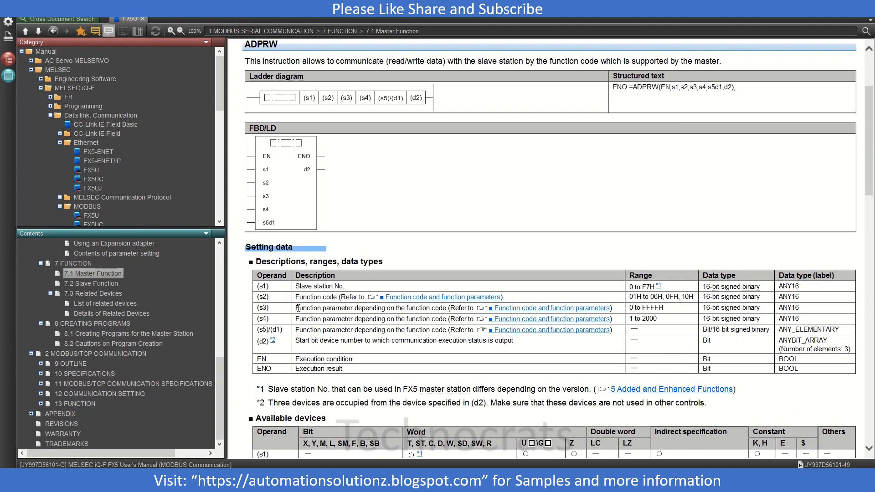
Step: Scroll the ADPRW manual page down to the function code and parameters table
left_click_drag(295, 307, 426, 307)
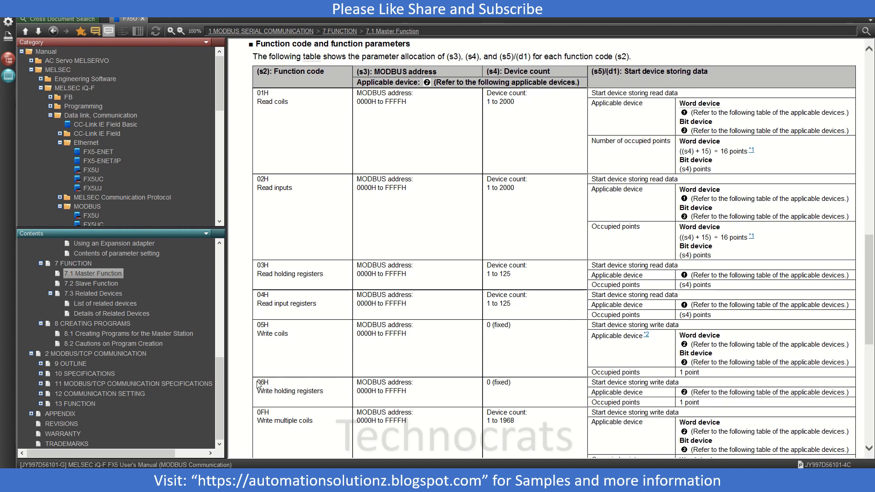
scroll("down", 3)
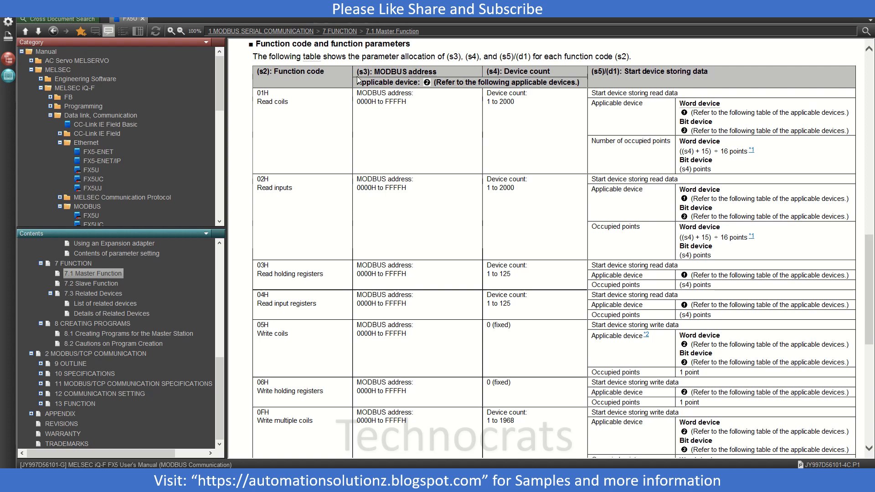
mouse_move(440, 181)
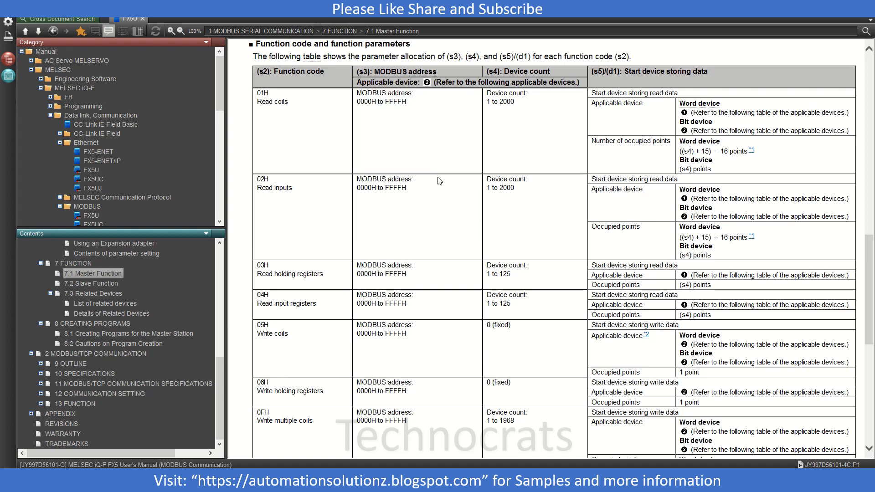
mouse_move(391, 103)
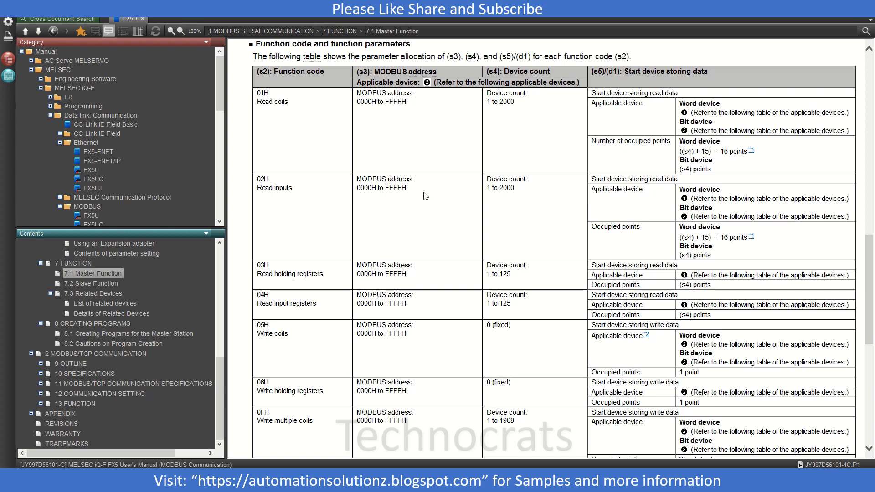
mouse_move(403, 320)
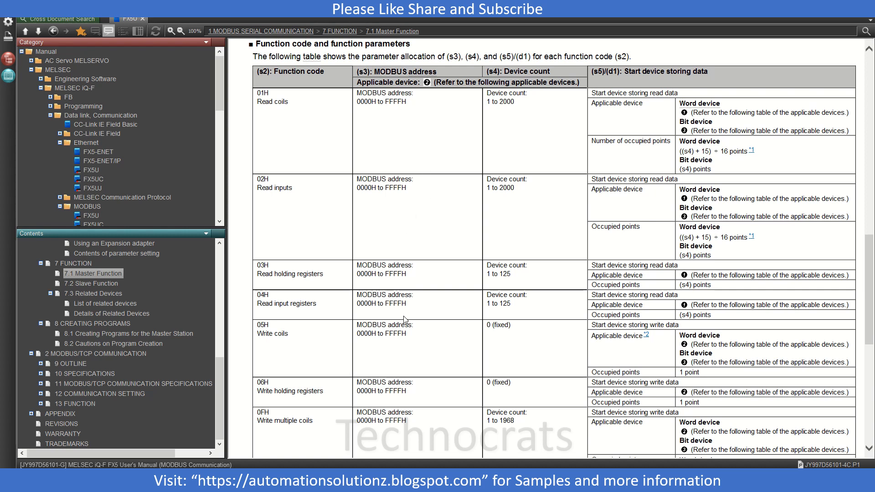
mouse_move(516, 122)
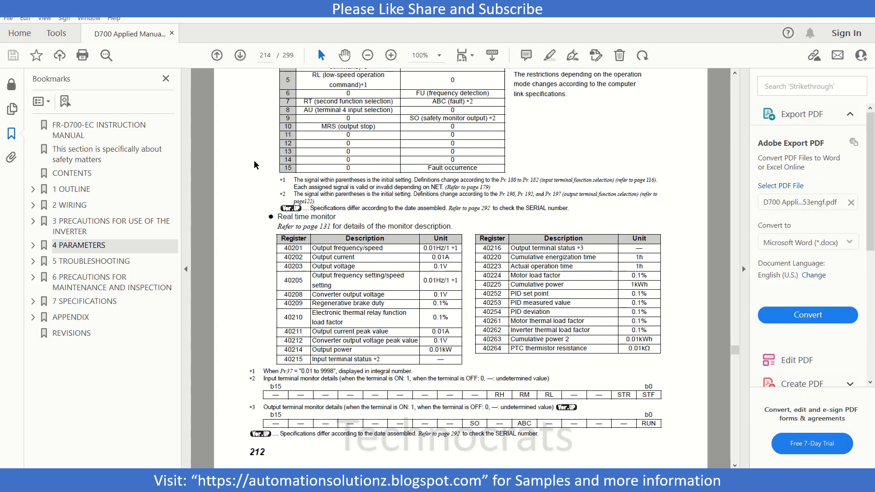
Step: Mark the D700 output frequency monitor registers, then switch to the VFD register spreadsheet
scroll("down", 3)
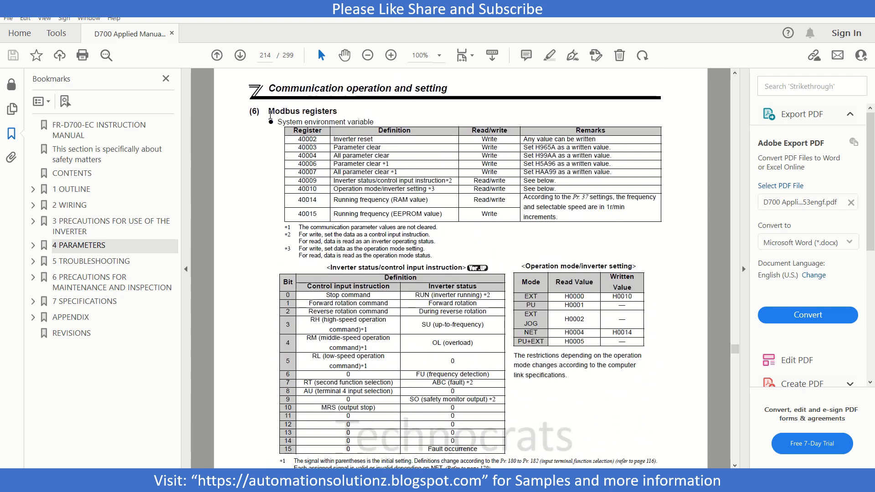
double_click(302, 111)
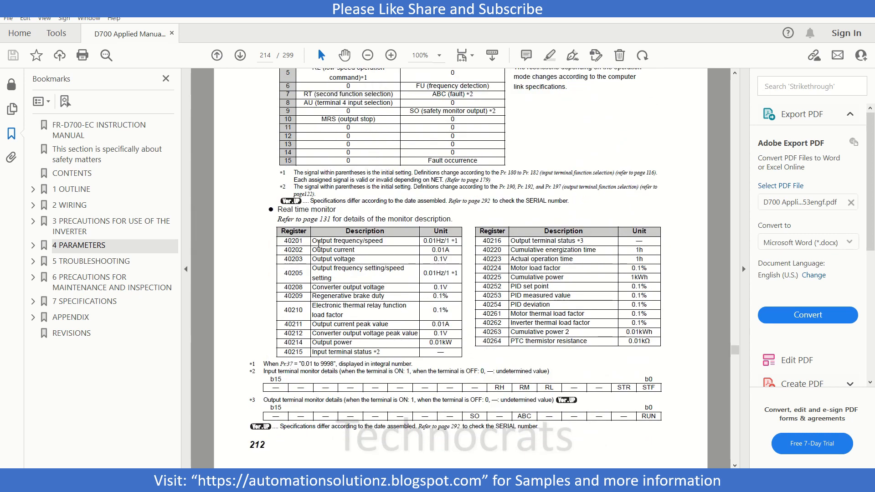
double_click(345, 240)
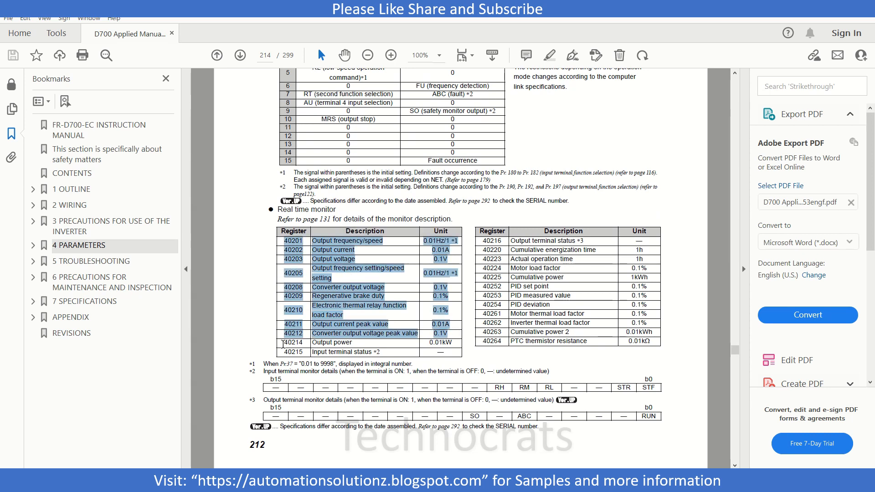
left_click(283, 342)
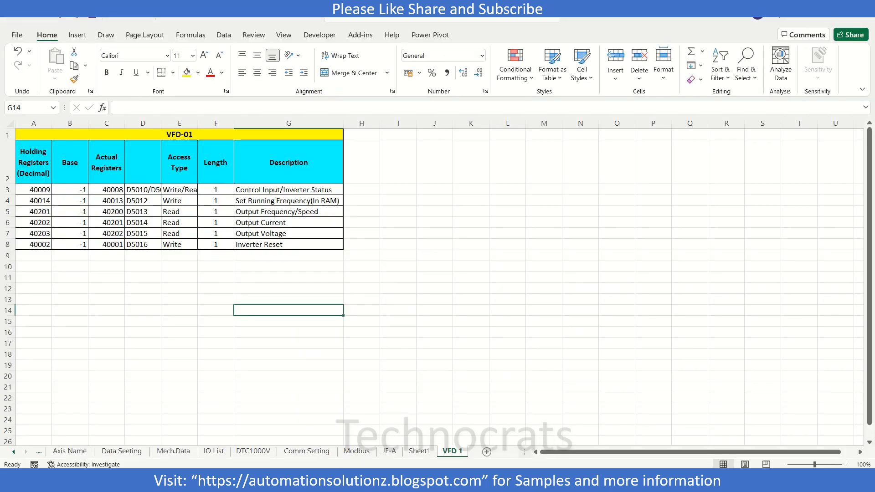
left_click(32, 189)
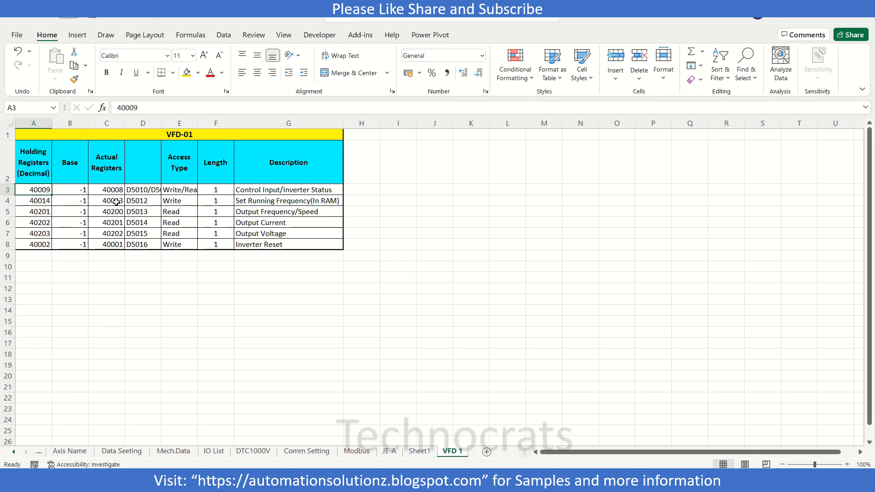
left_click(288, 201)
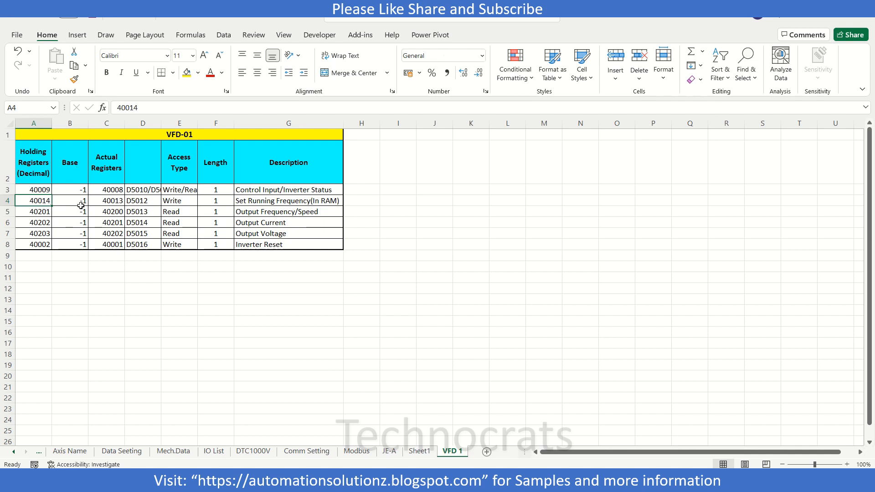
left_click(71, 200)
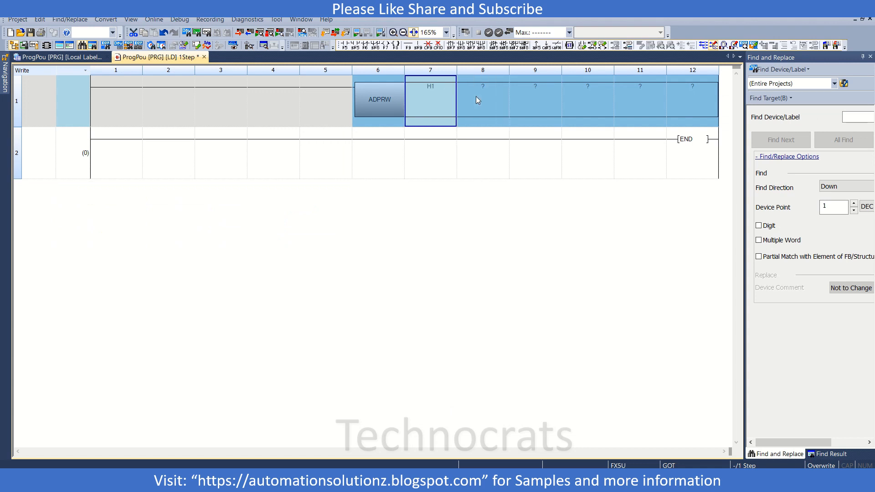
Step: Enter function code H10 and register address K13 as the next ADPRW operands
left_click(482, 100)
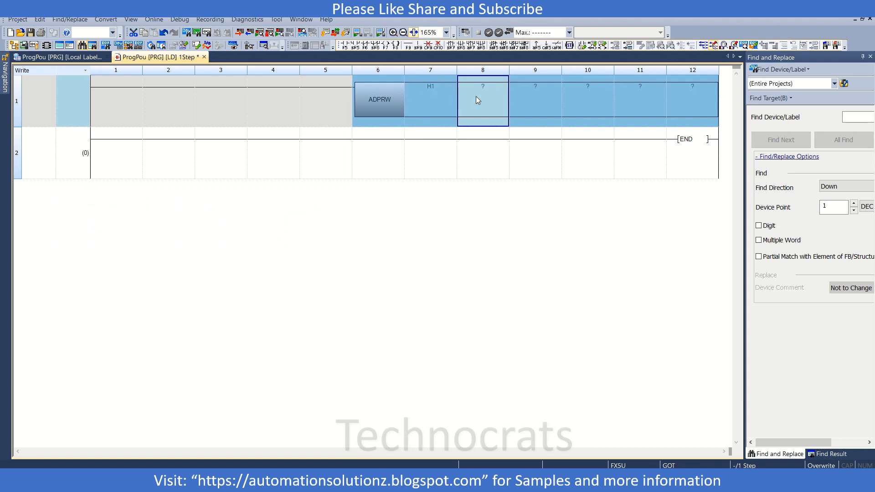
double_click(482, 101)
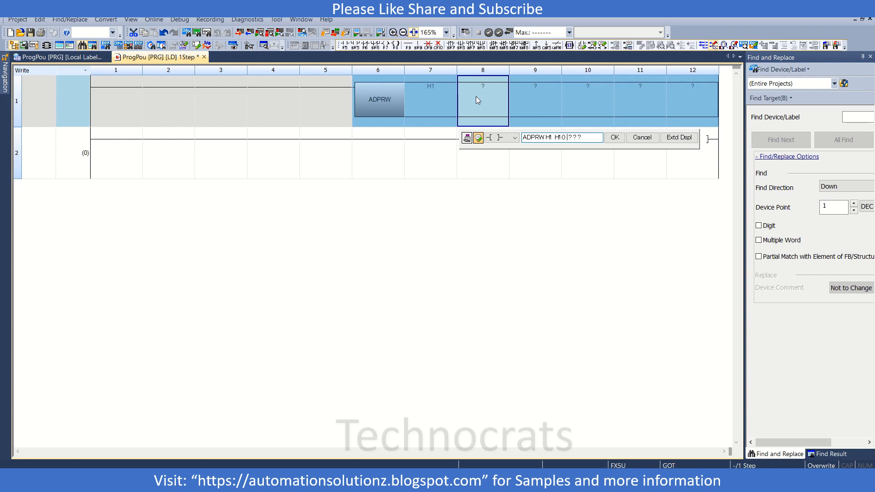
type("K13")
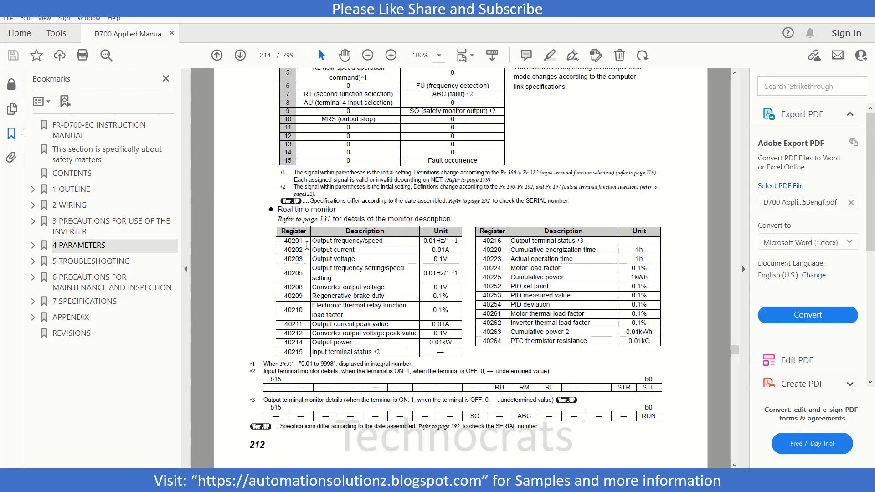
Step: Return from the D700 manual to the ladder program
left_click(452, 451)
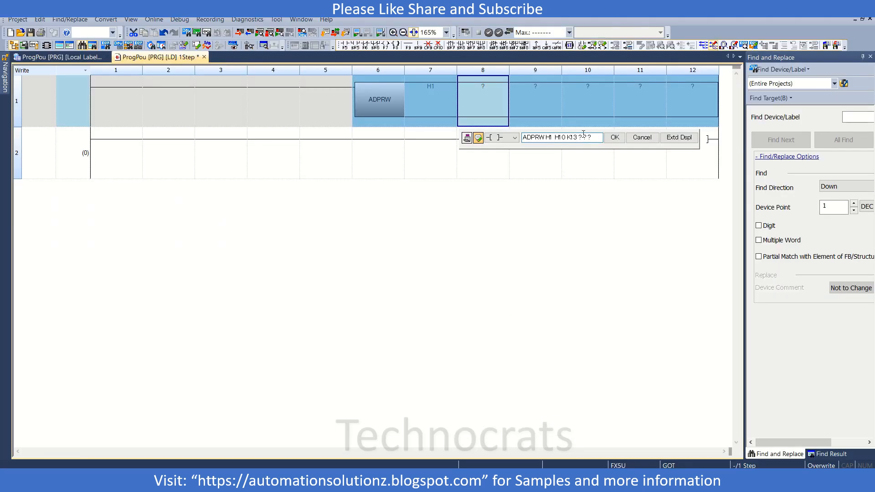
mouse_move(598, 196)
type("K1")
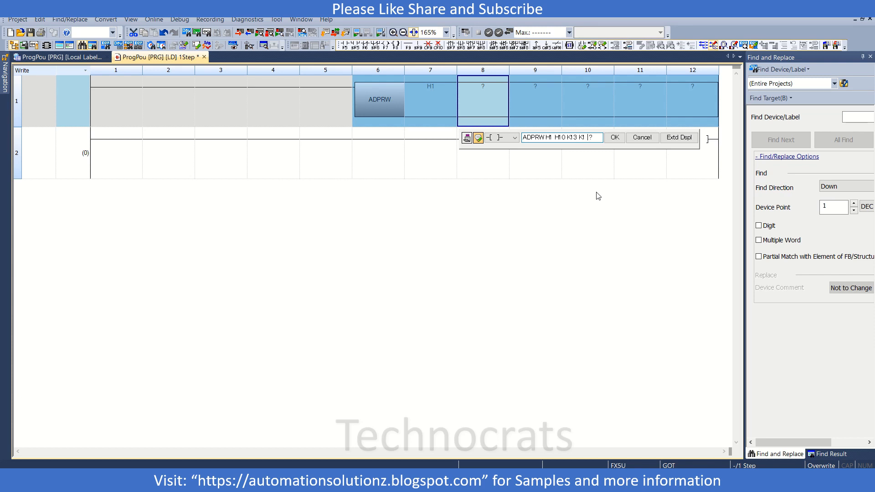
Step: Finish the rung with K1, D100, M0 and comment D100 'Set Frequency', M0 'Status'
type("D")
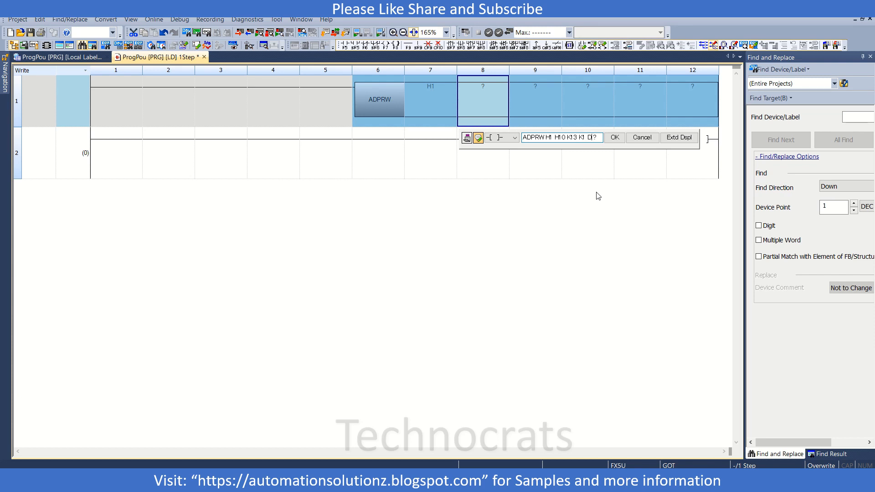
type("D100")
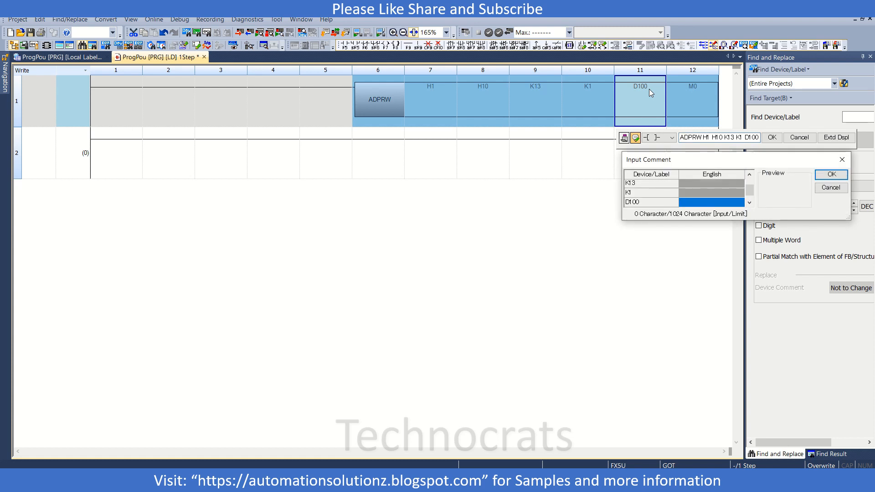
type("Set Frequency")
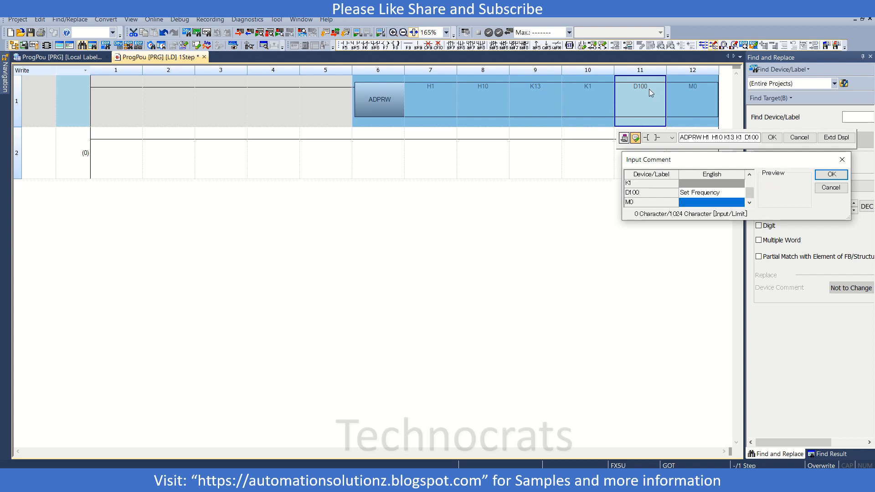
left_click(832, 174)
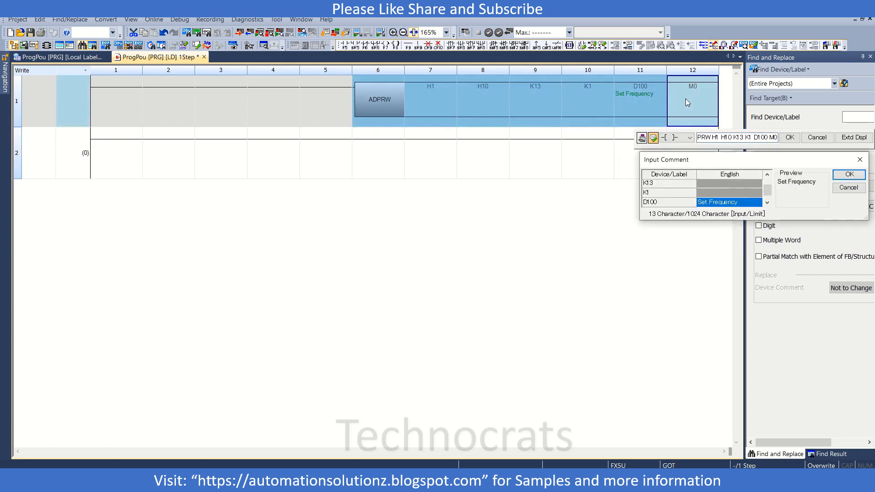
type("Stat")
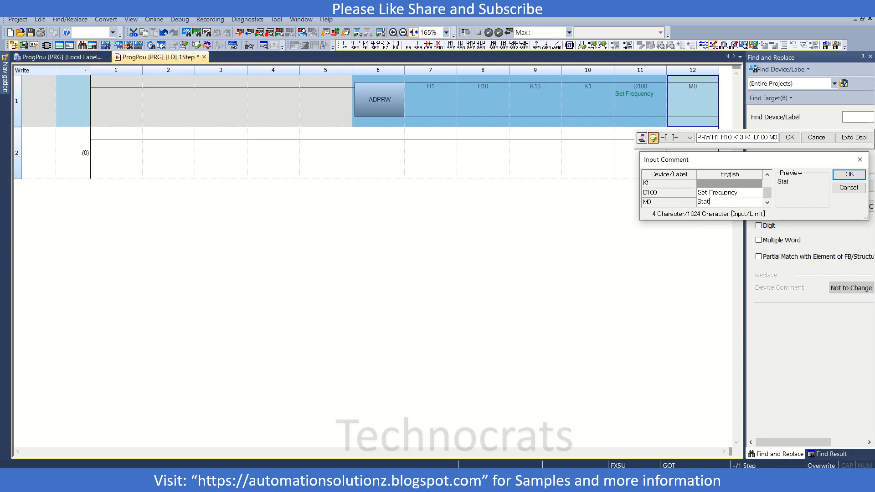
left_click(849, 174)
type("m1")
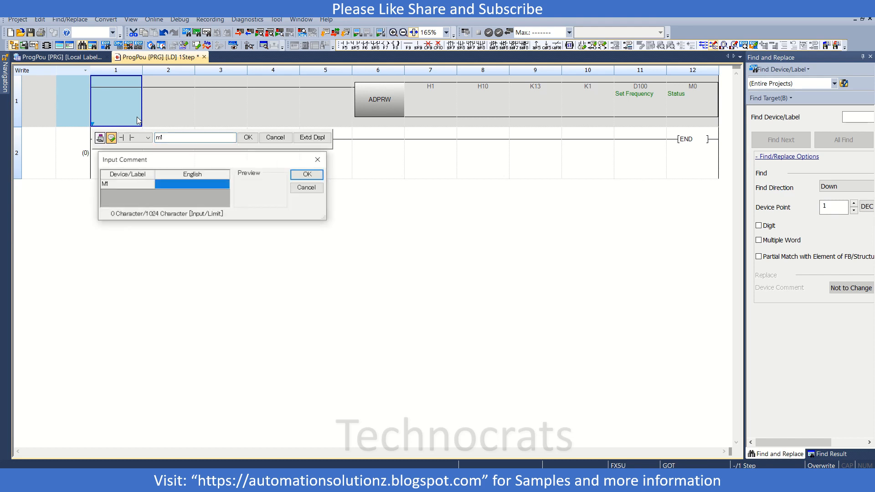
Step: Start rung 2 with contact M2 and begin an ADPRW instruction after it
right_click(116, 153)
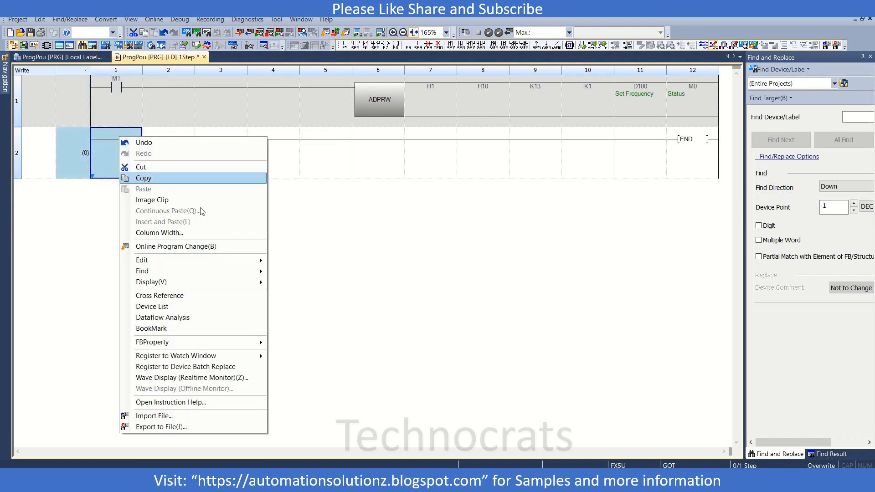
left_click(143, 177)
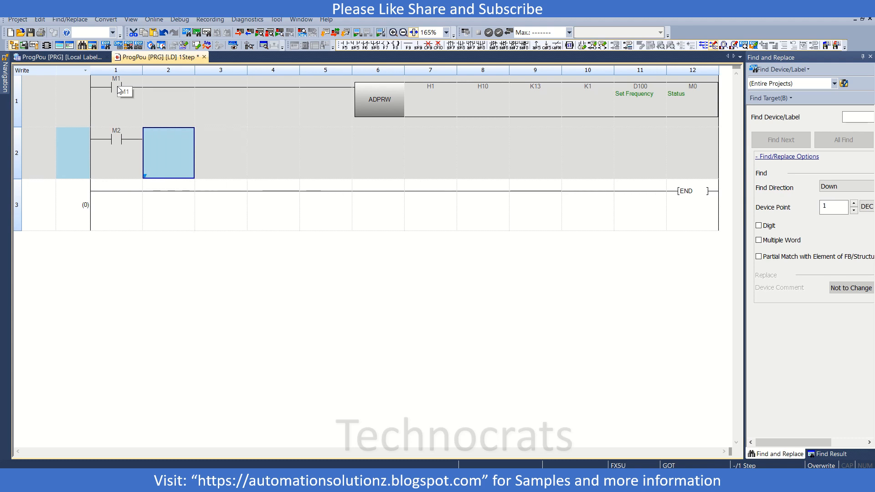
type("adp")
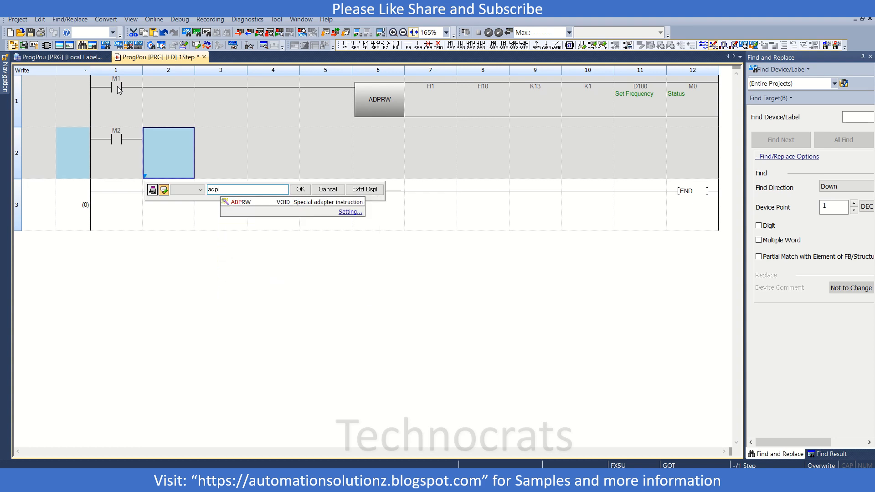
type("ADPRW")
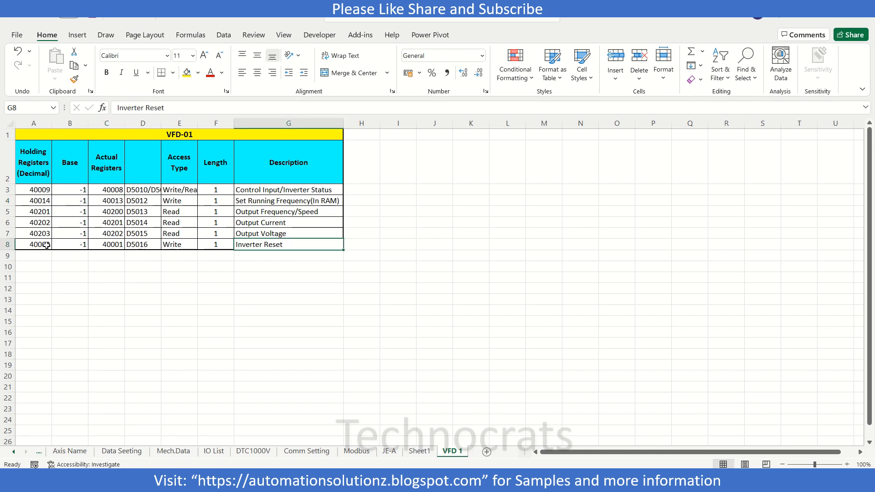
Step: Read the Inverter Reset holding register 40002 from the VFD-01 sheet
left_click(33, 244)
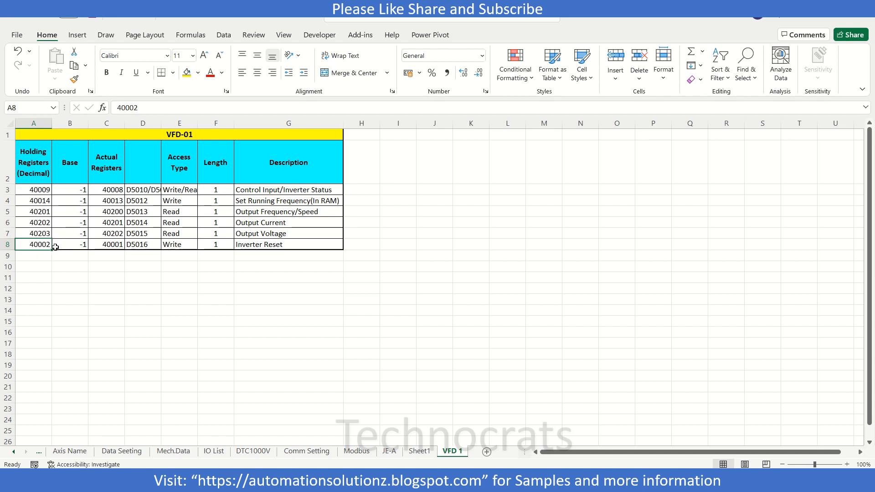
left_click(106, 244)
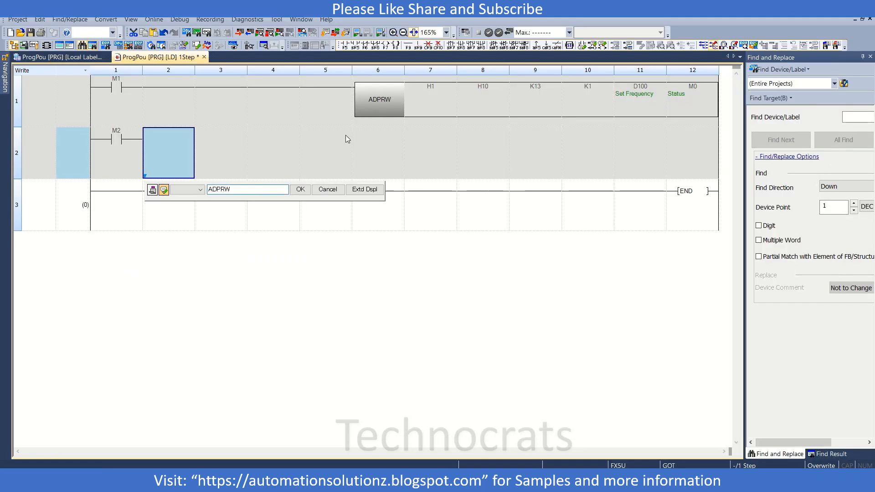
Step: Enter the reset rung's instruction as ADPRW H1 H10 K1 K1 K1 M10
type("H1")
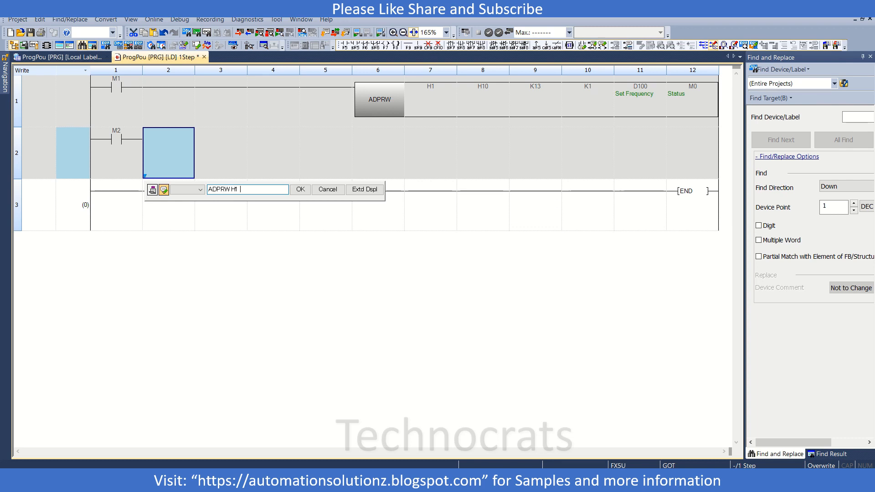
type("H10 K1")
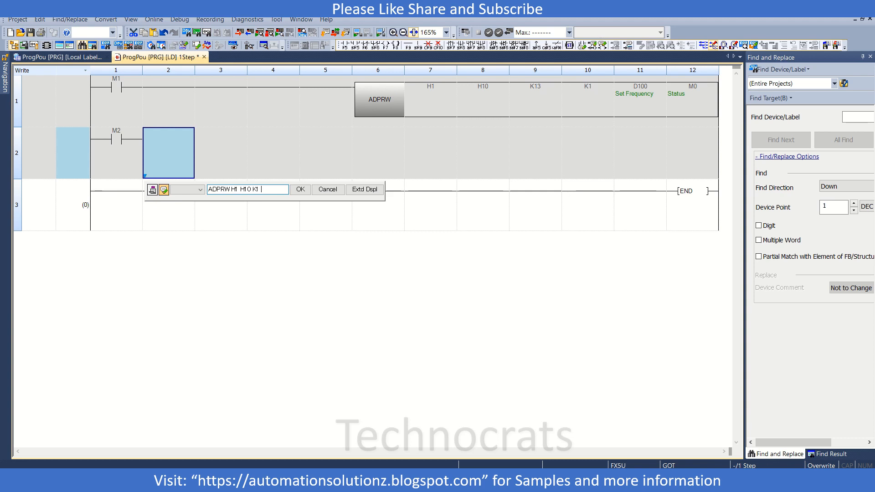
type("K1")
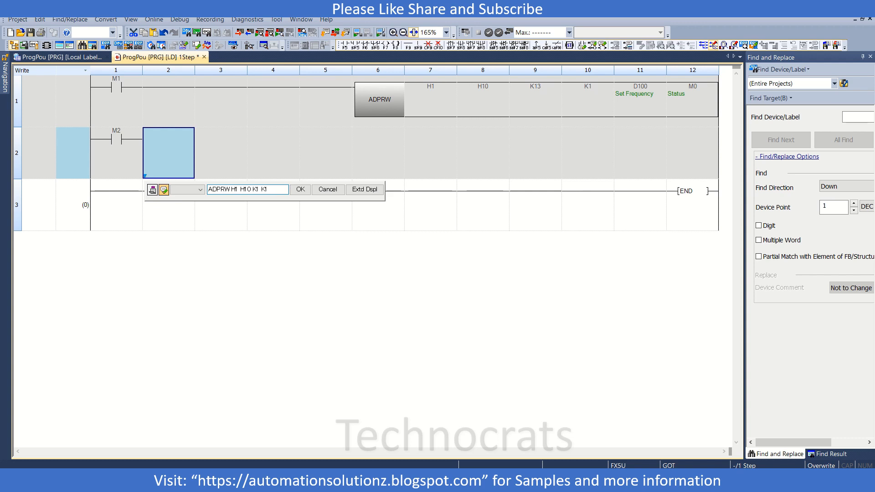
type("K1")
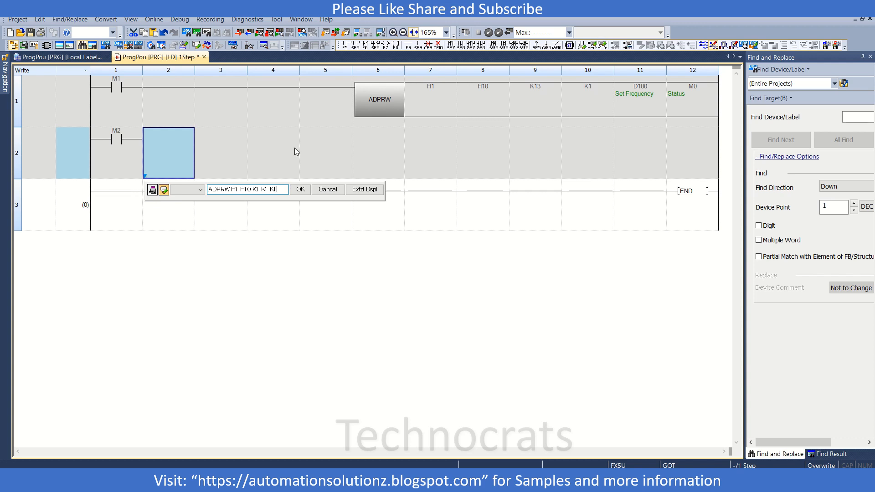
type("M10")
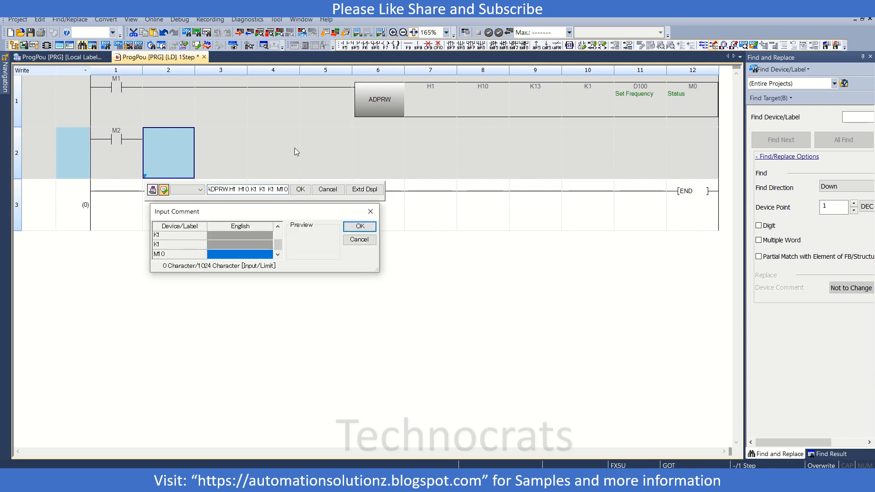
left_click(360, 226)
type("E")
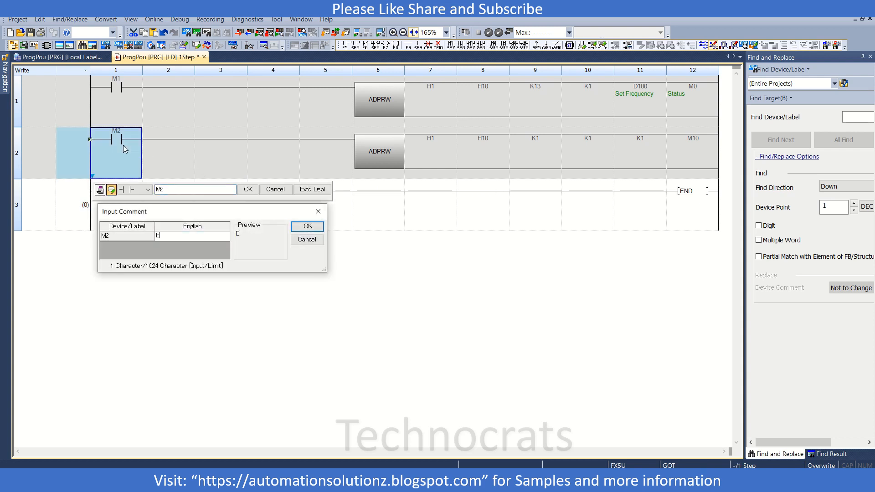
Step: Comment M2 as 'Error Reset VFD' and M1 as 'Freq Write'
type("rr")
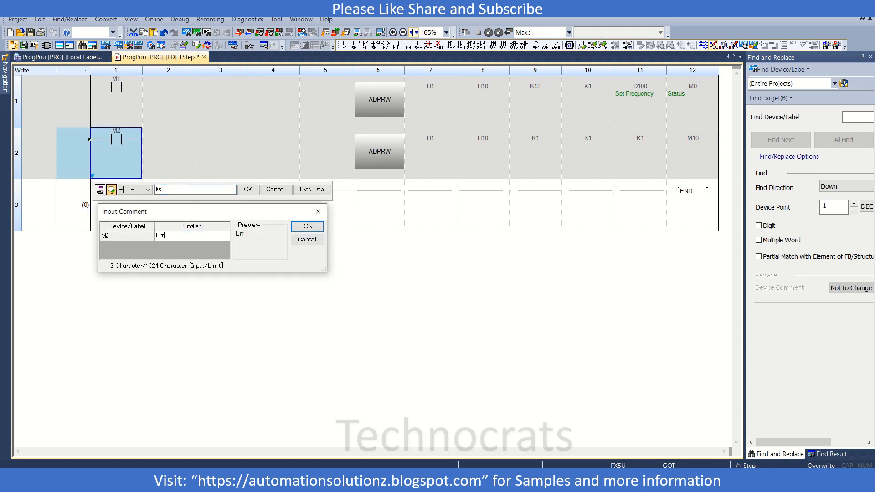
type("or Reset VFD")
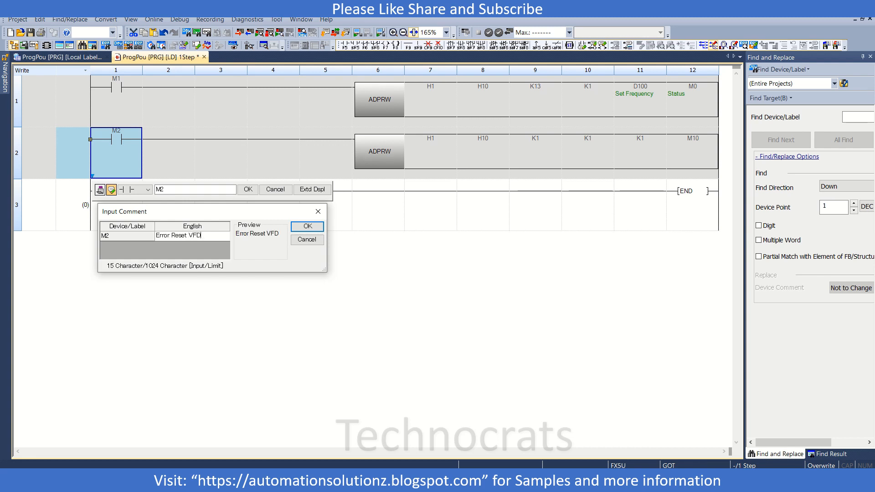
left_click(307, 226)
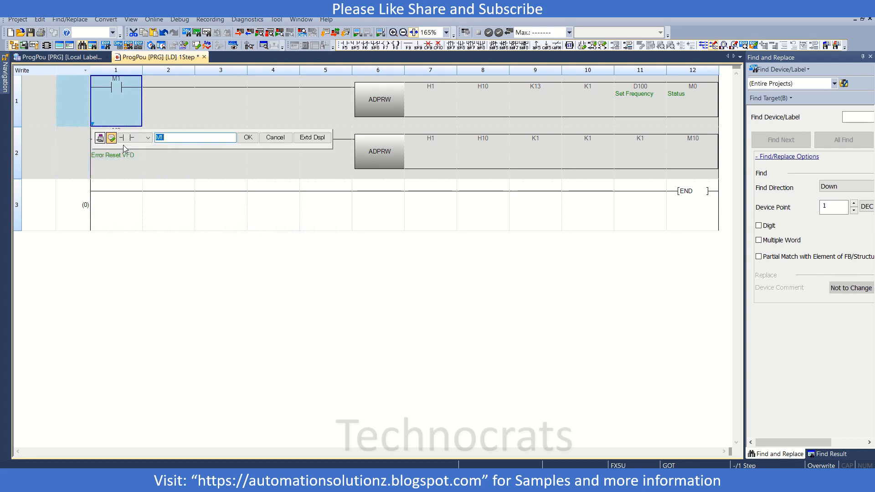
type("Freq W")
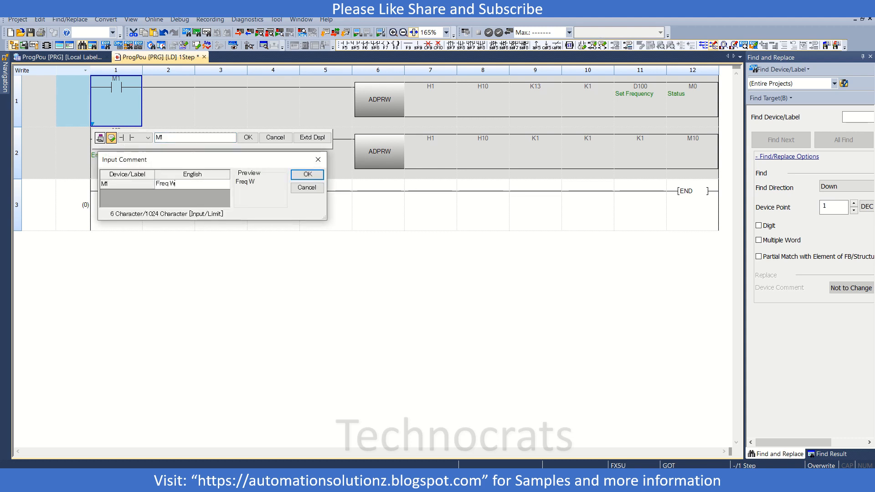
left_click(306, 174)
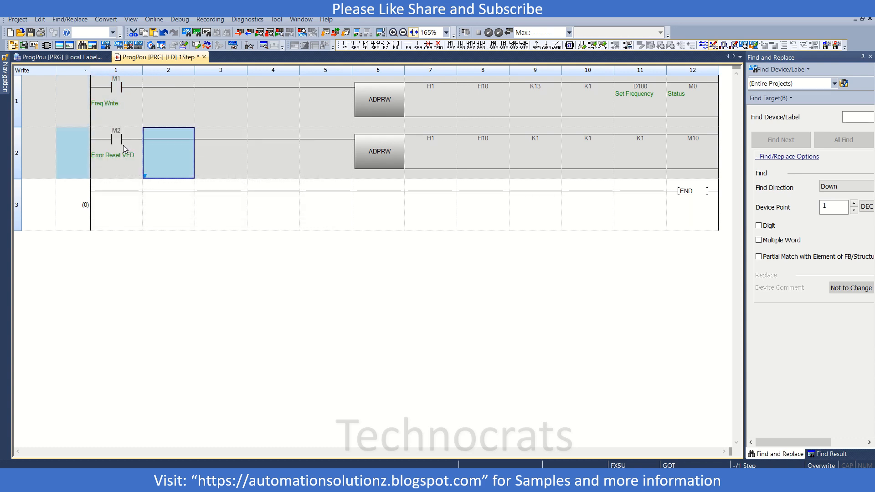
mouse_move(533, 433)
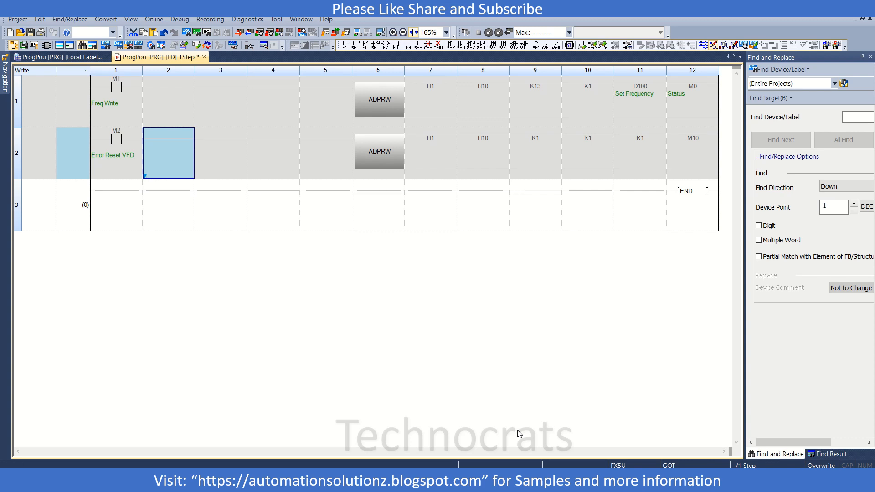
mouse_move(514, 439)
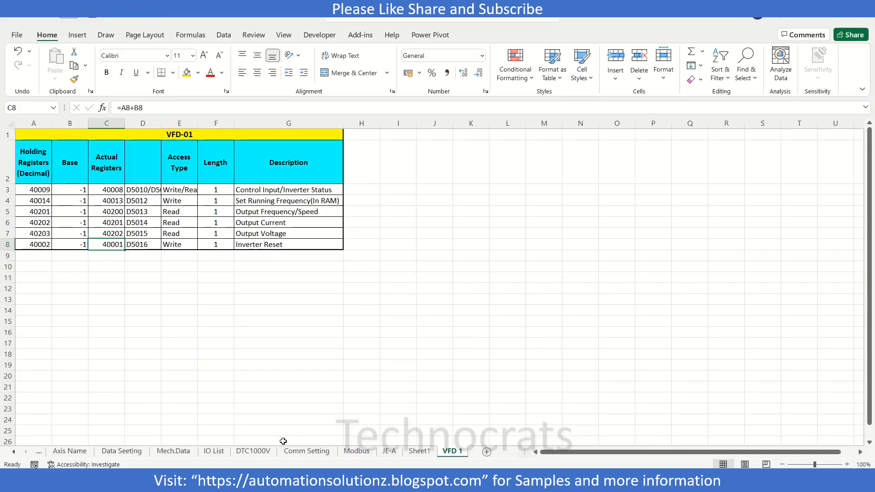
Step: Look up the Set Point register on the DTC1000V sheet: hex 1001, decimal 4098
left_click(253, 451)
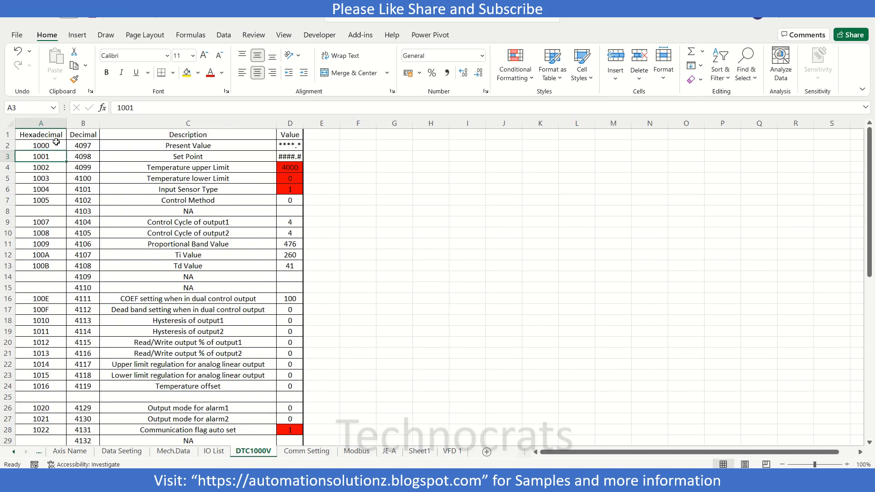
left_click(41, 145)
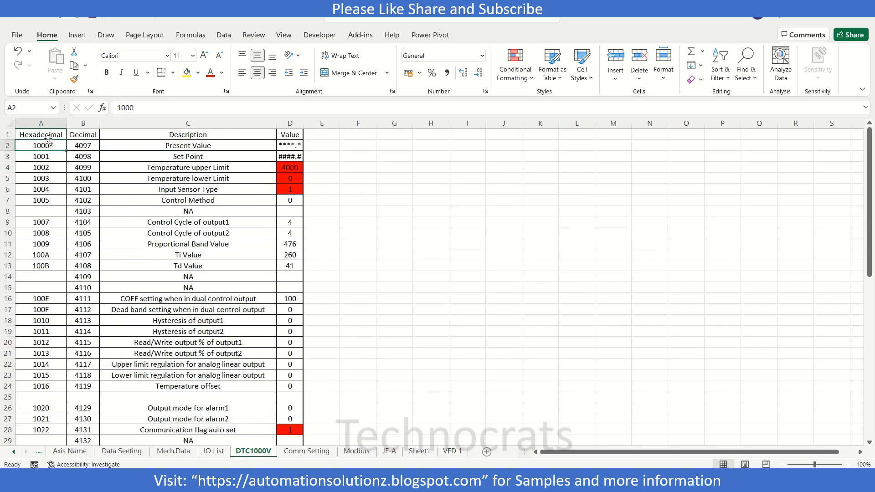
mouse_move(47, 178)
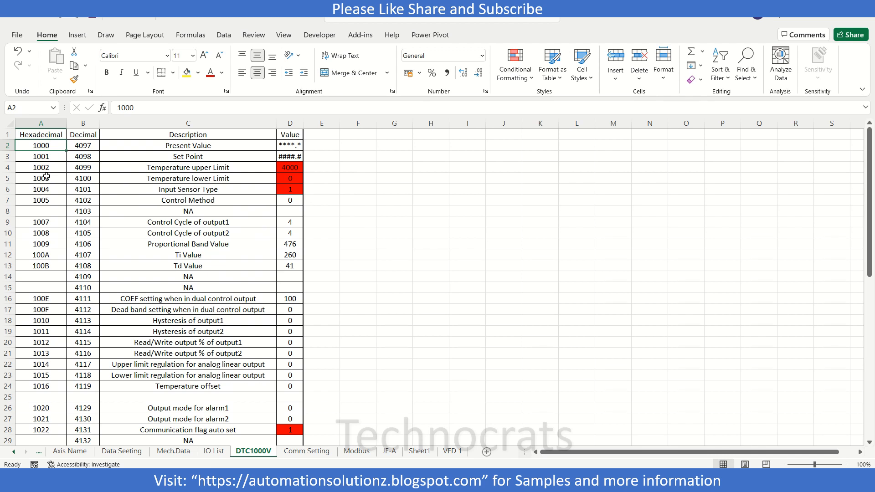
left_click(290, 156)
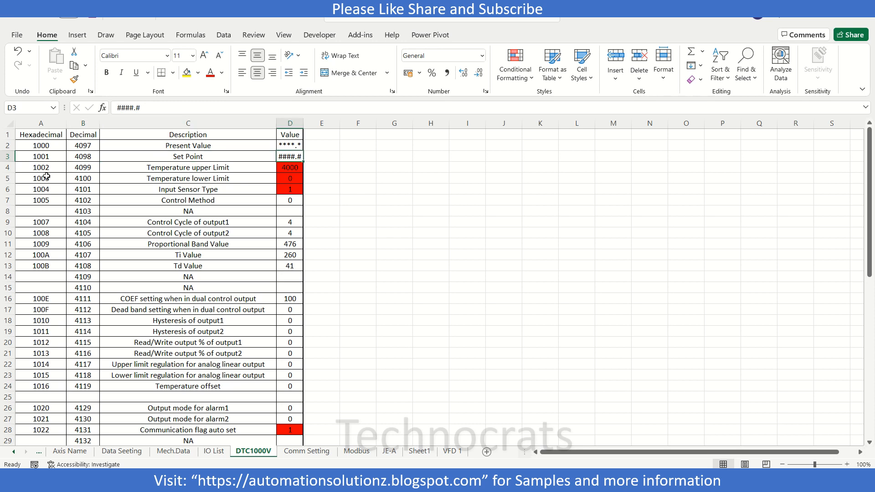
left_click(188, 156)
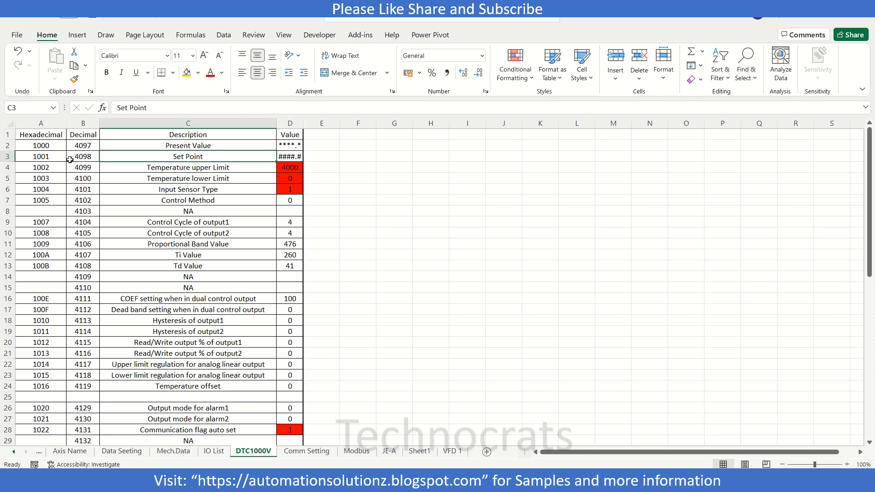
left_click(40, 156)
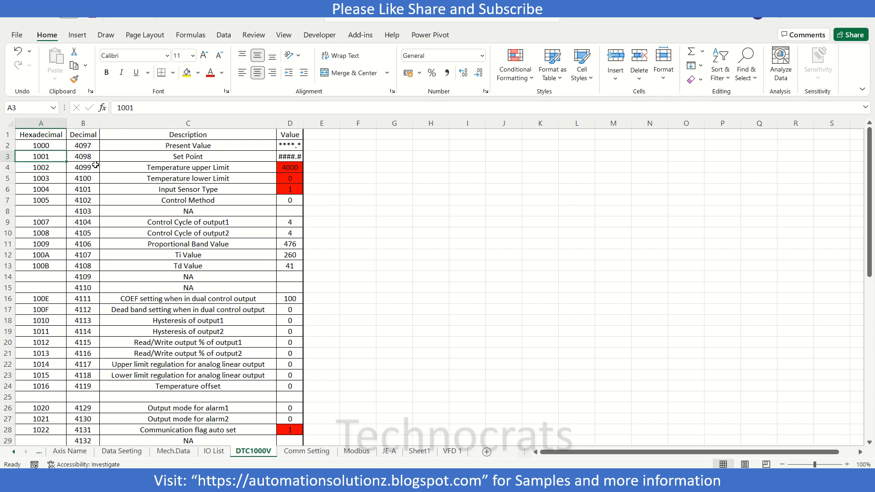
left_click(83, 156)
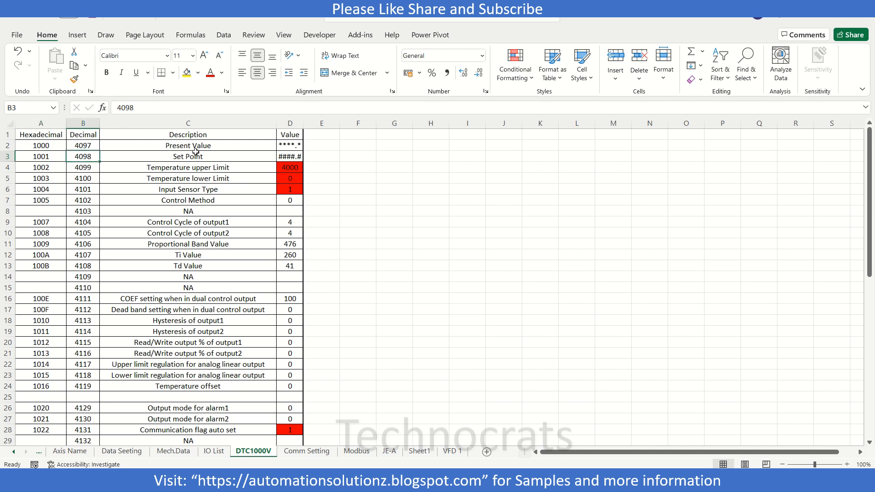
mouse_move(431, 442)
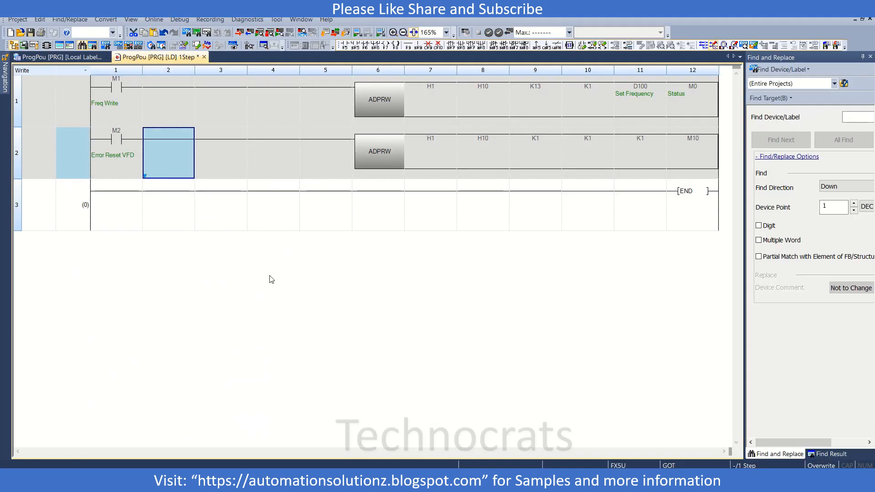
Step: Place contact M3 on rung 3 with the comment 'Set SP'
left_click(115, 205)
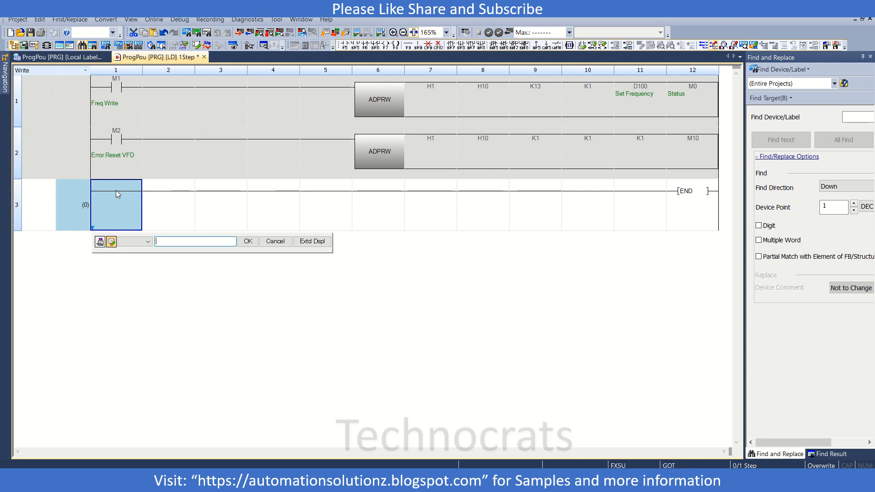
type("M3")
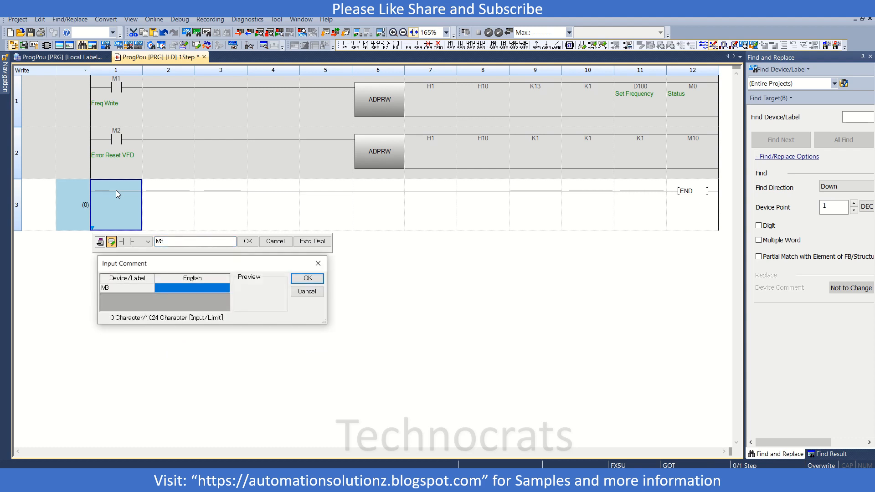
type("Set")
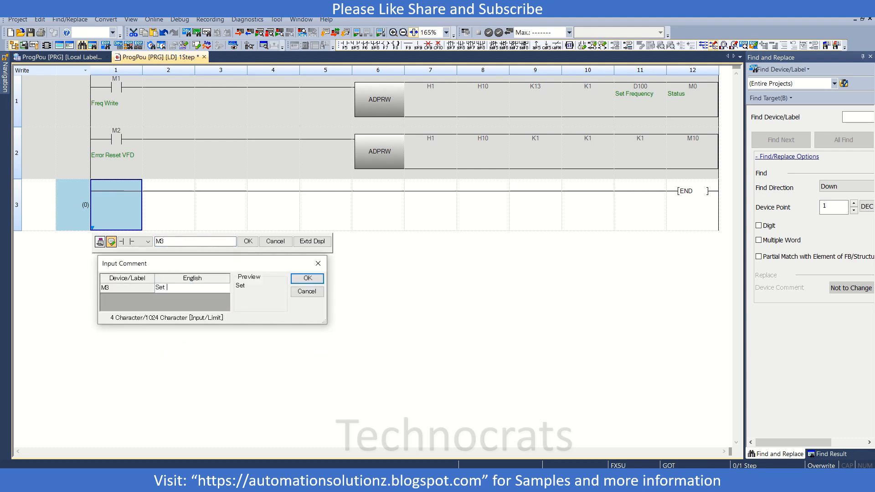
type("S")
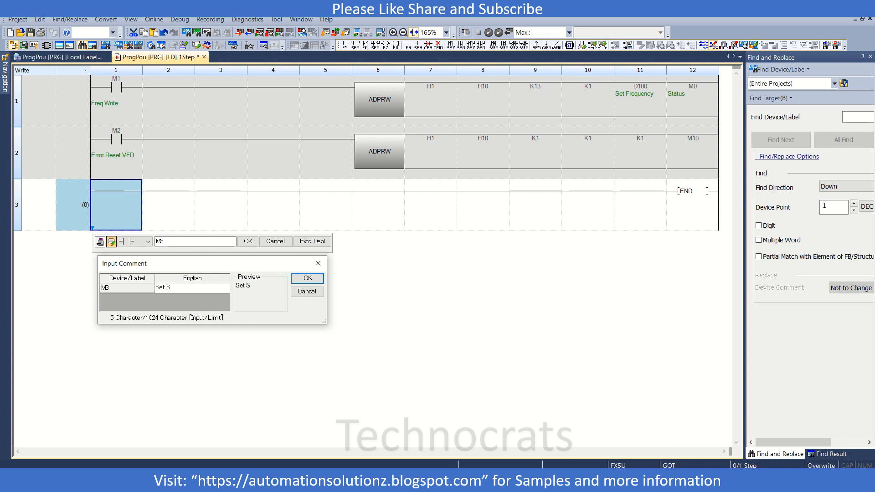
left_click(307, 279)
type("ADPRW")
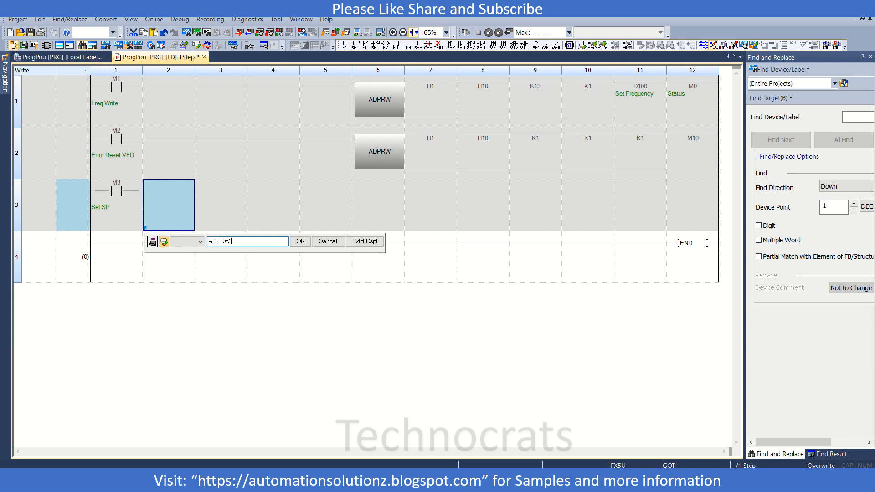
Step: Begin the set-point write instruction as ADPRW H2 H6 H1001
type("H")
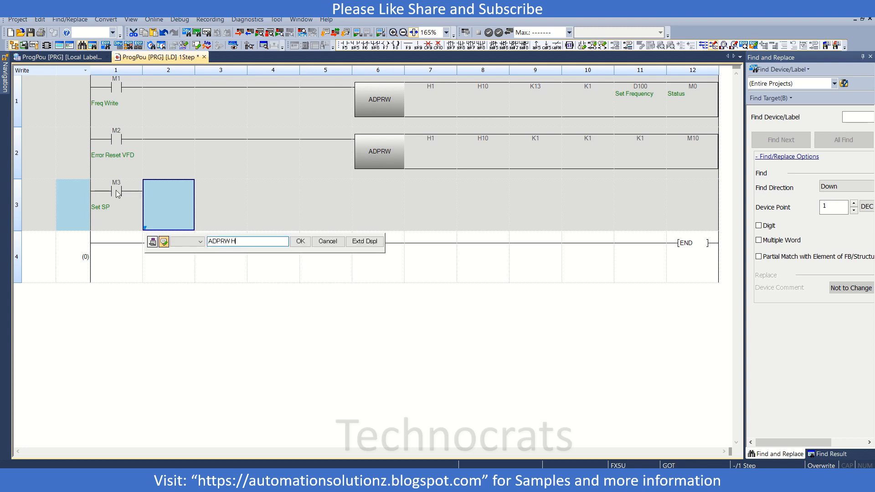
type("2")
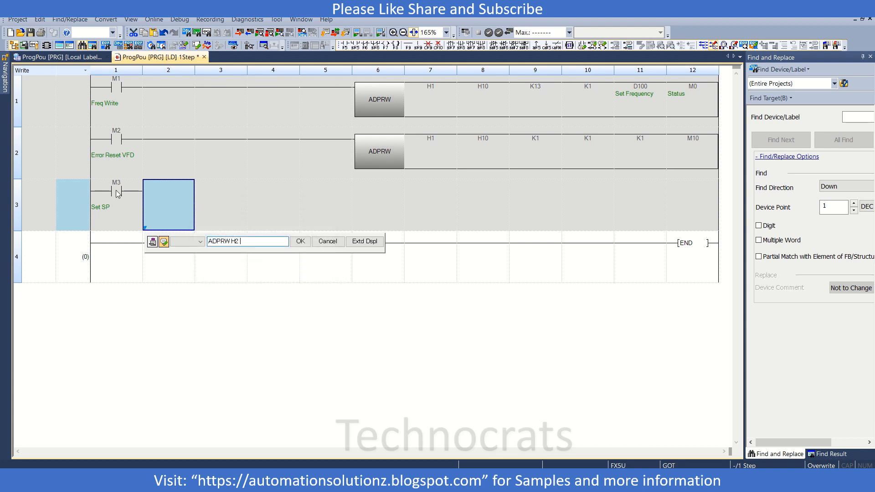
type("H")
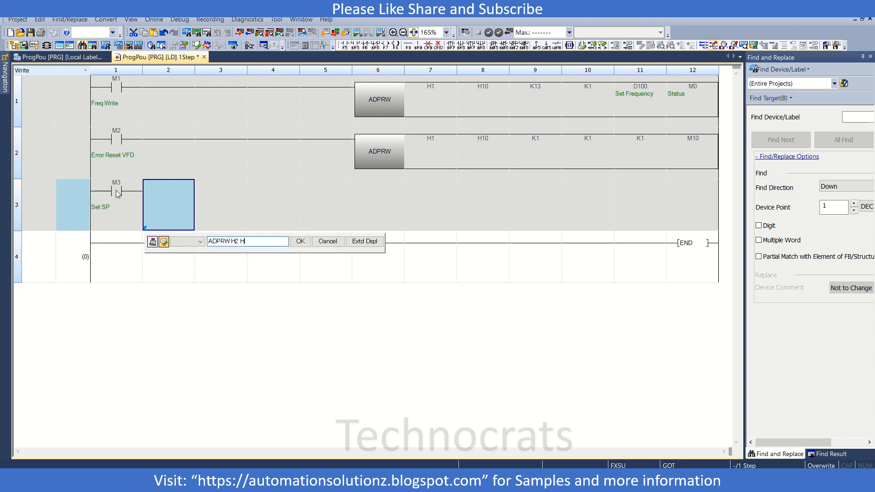
type("6")
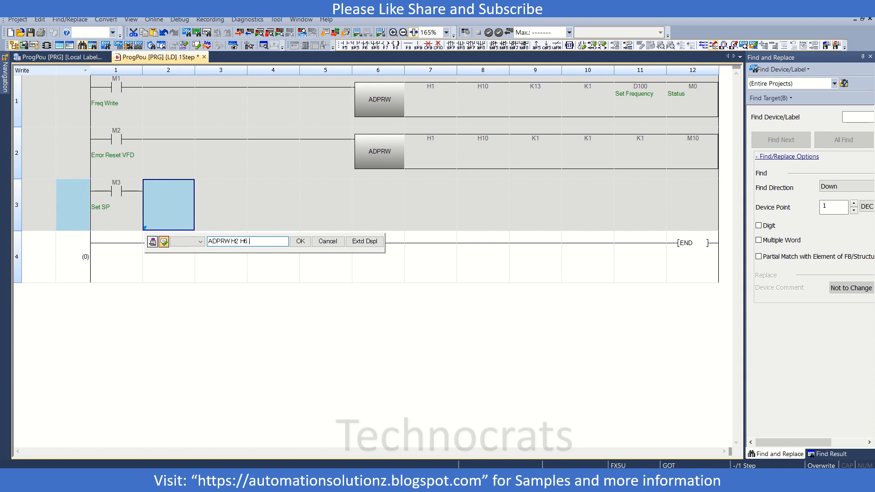
type("H100")
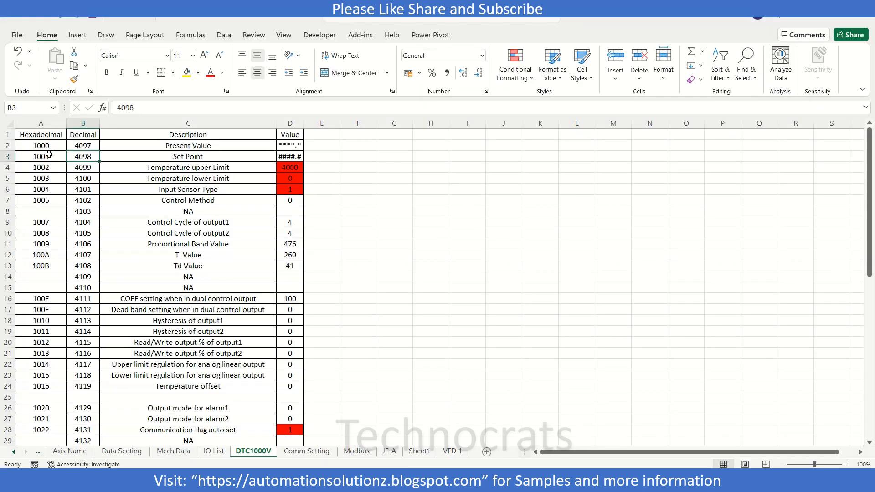
left_click(40, 156)
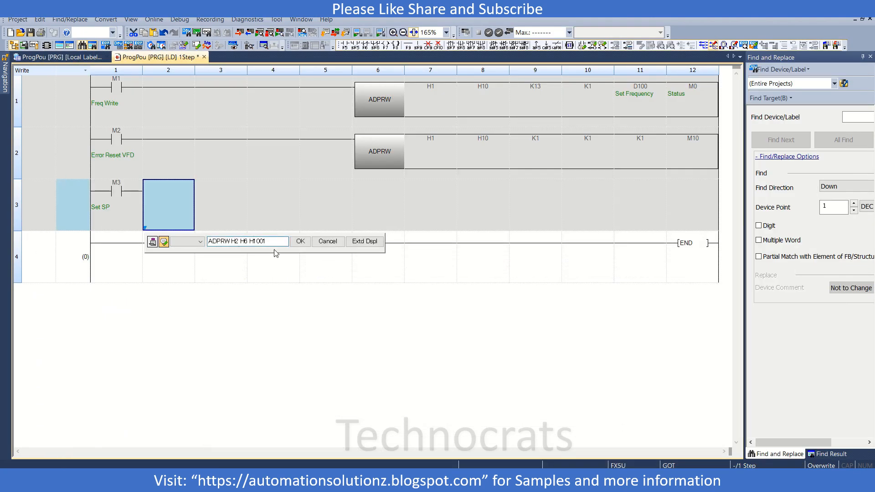
Step: Finish rung 3 as ADPRW H2 H6 H1001 K1 D120 M20 with D120 commented 'Set Value'
type("K1")
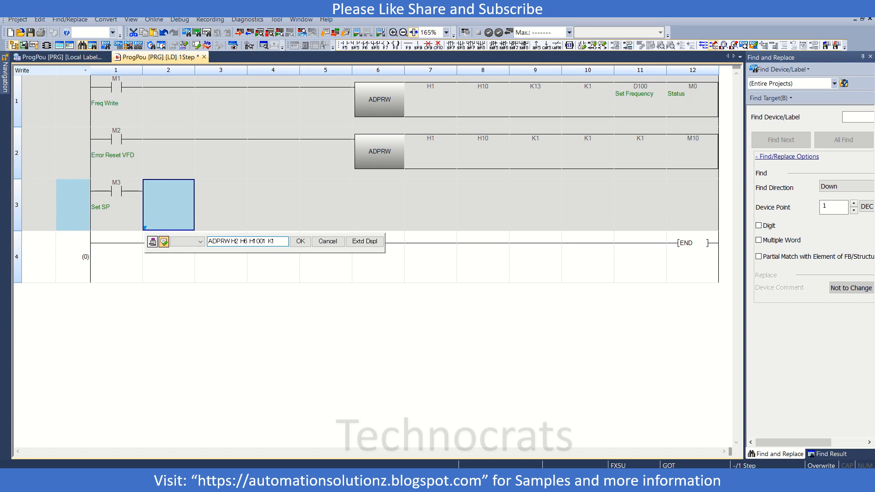
type("D1")
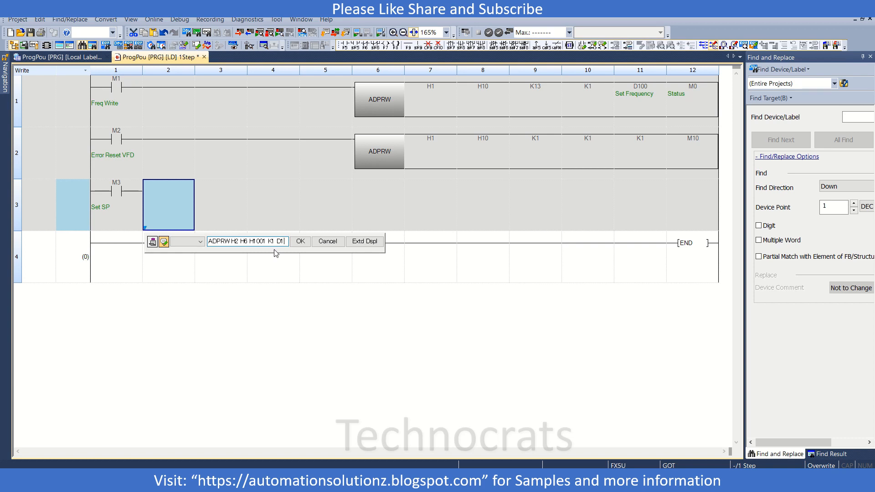
type("120 M20")
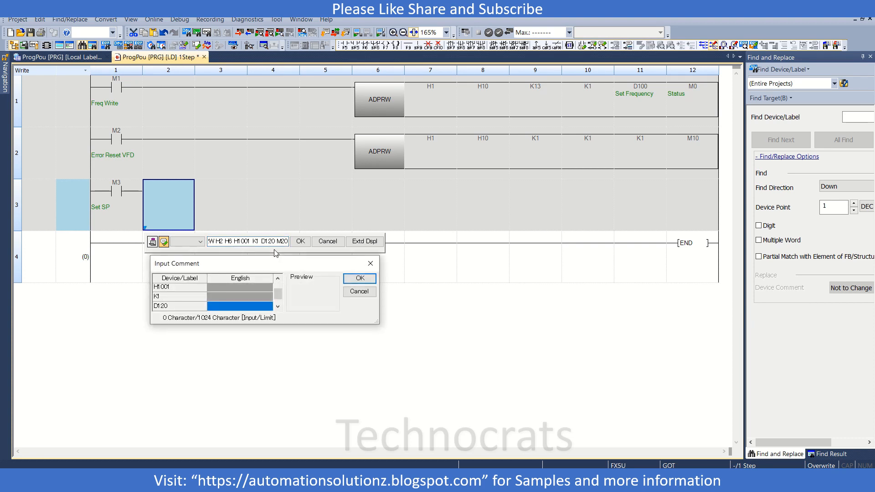
type("S")
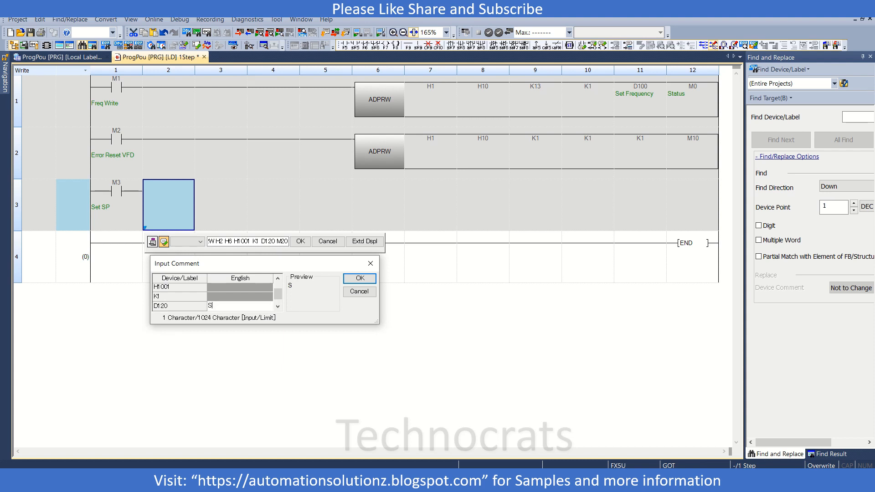
type("S")
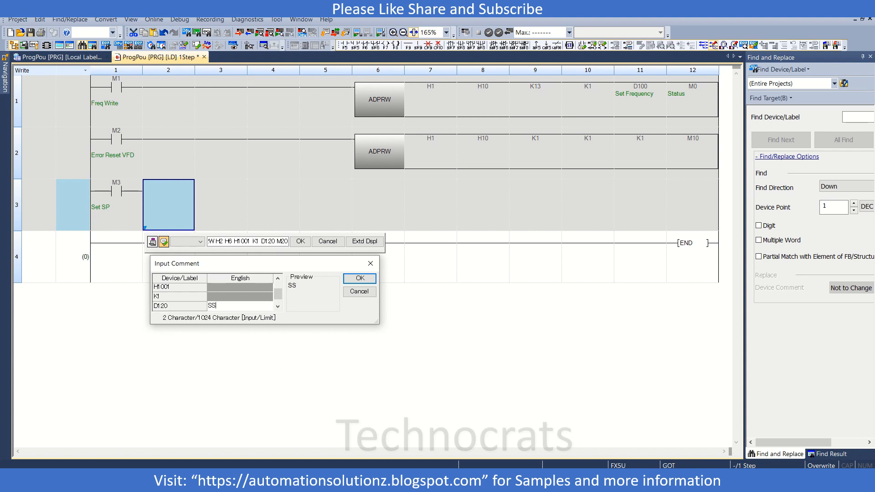
type("Set Value")
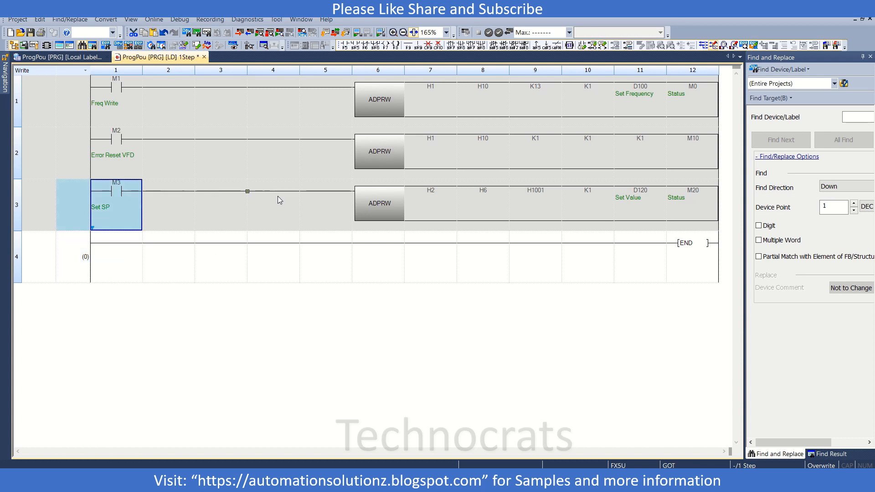
mouse_move(636, 205)
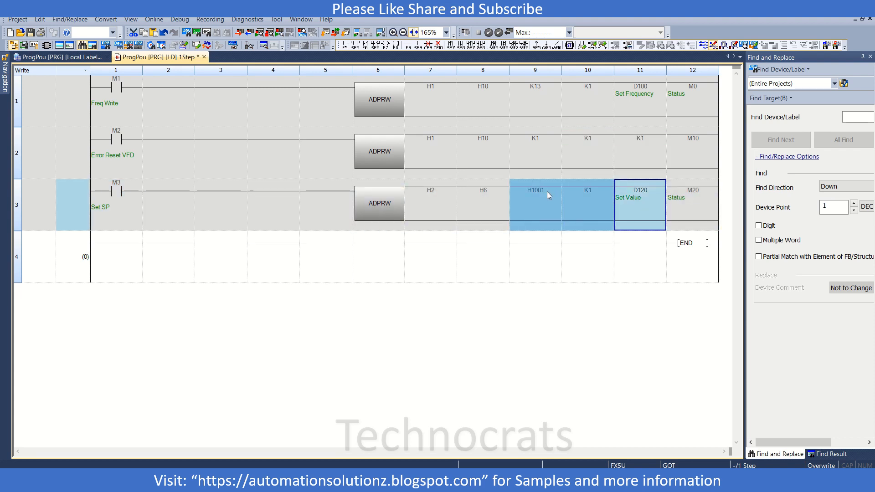
left_click(535, 203)
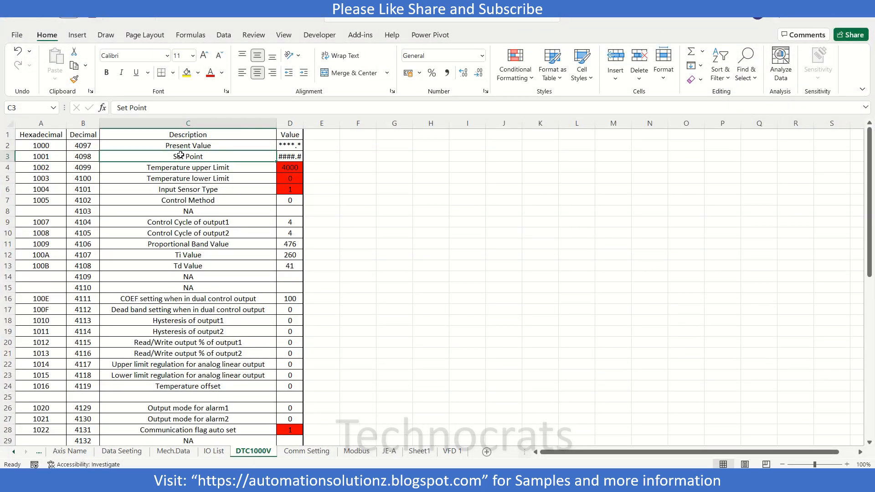
left_click(40, 156)
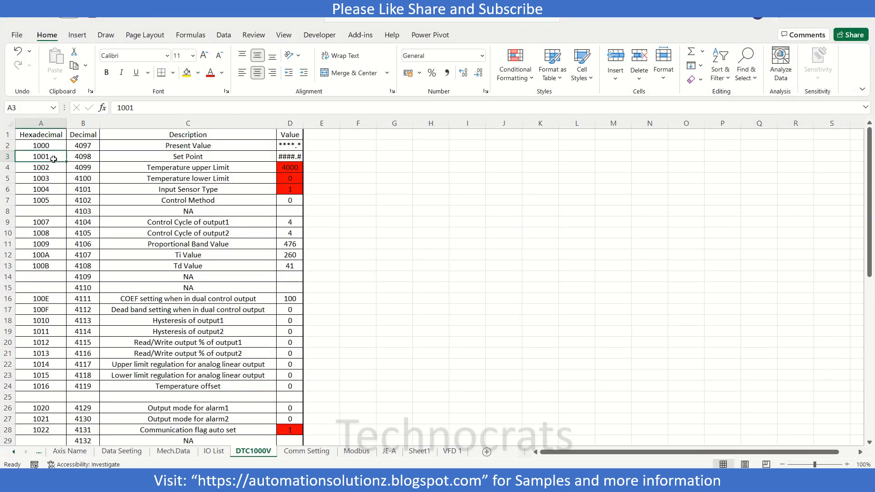